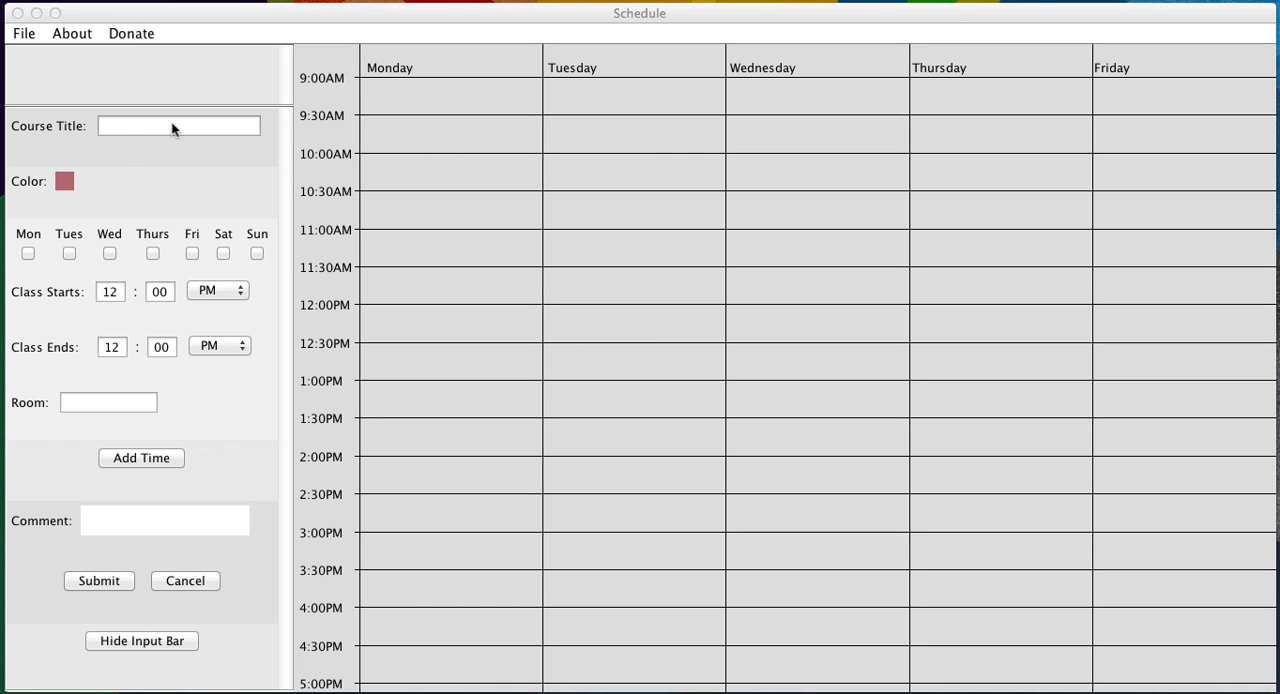
Submit CS 101 meeting Mon/Wed/Fri 12:00–12:50 PM in room 212 to the weekly grid.
text(CS)
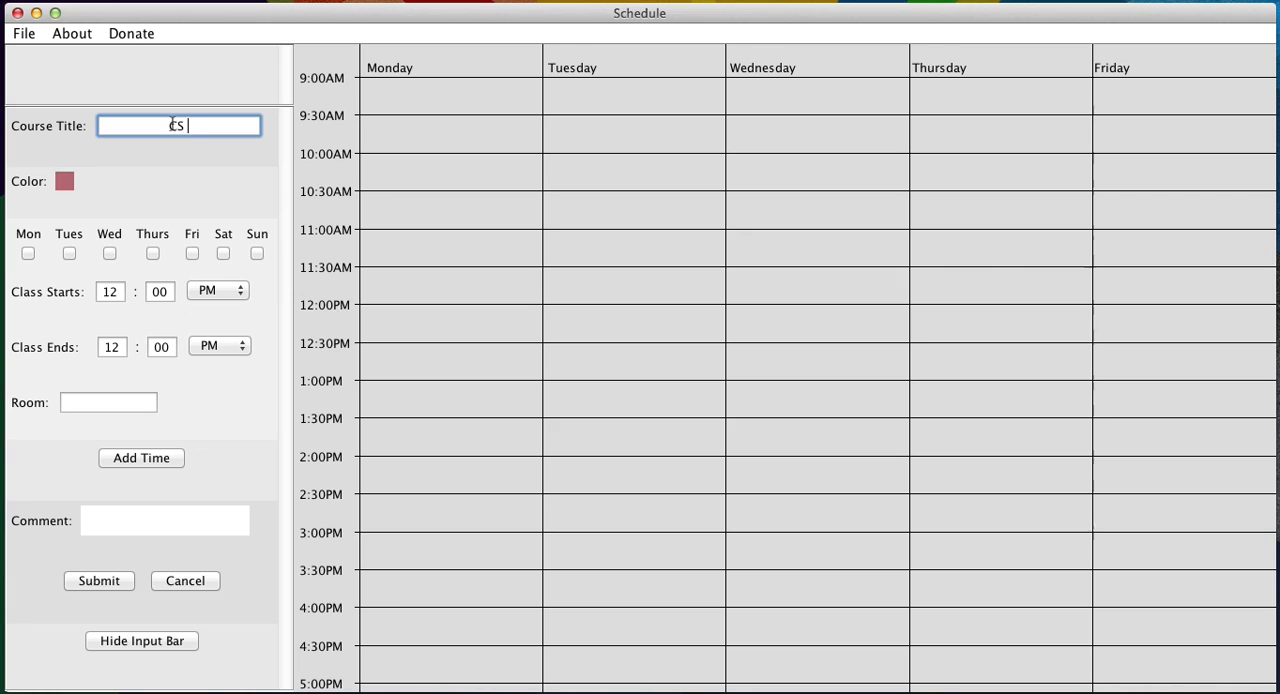
click(28, 252)
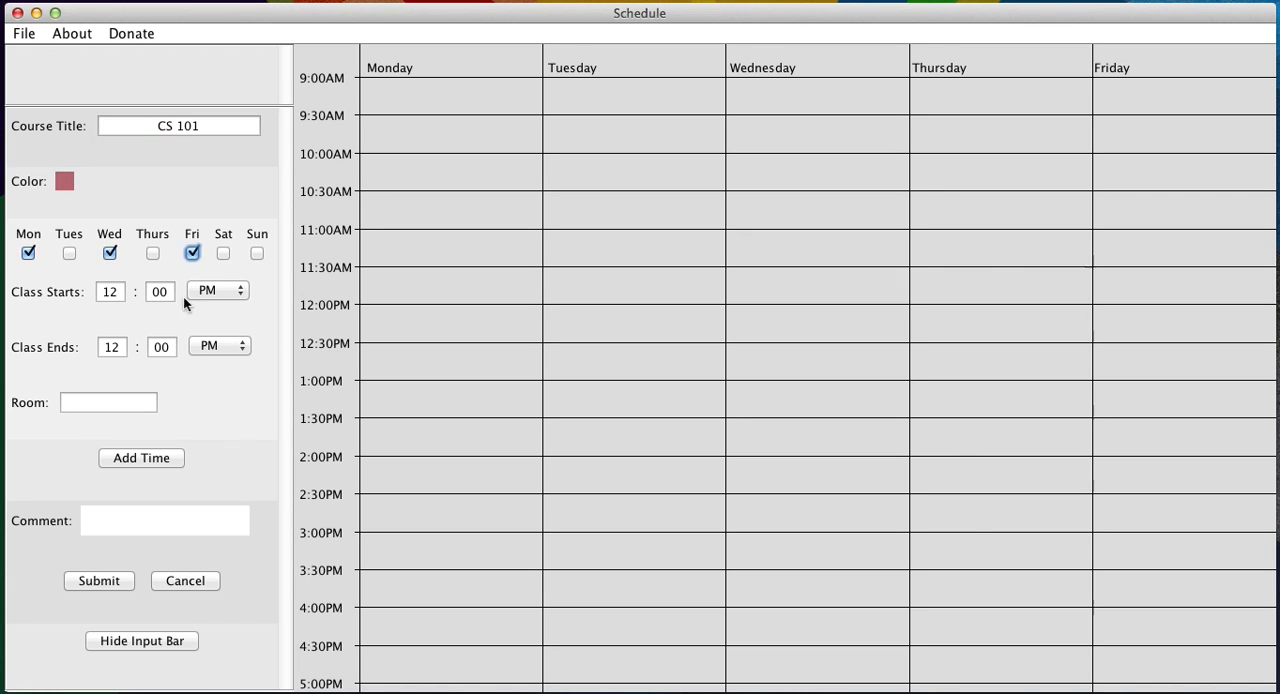
click(160, 348)
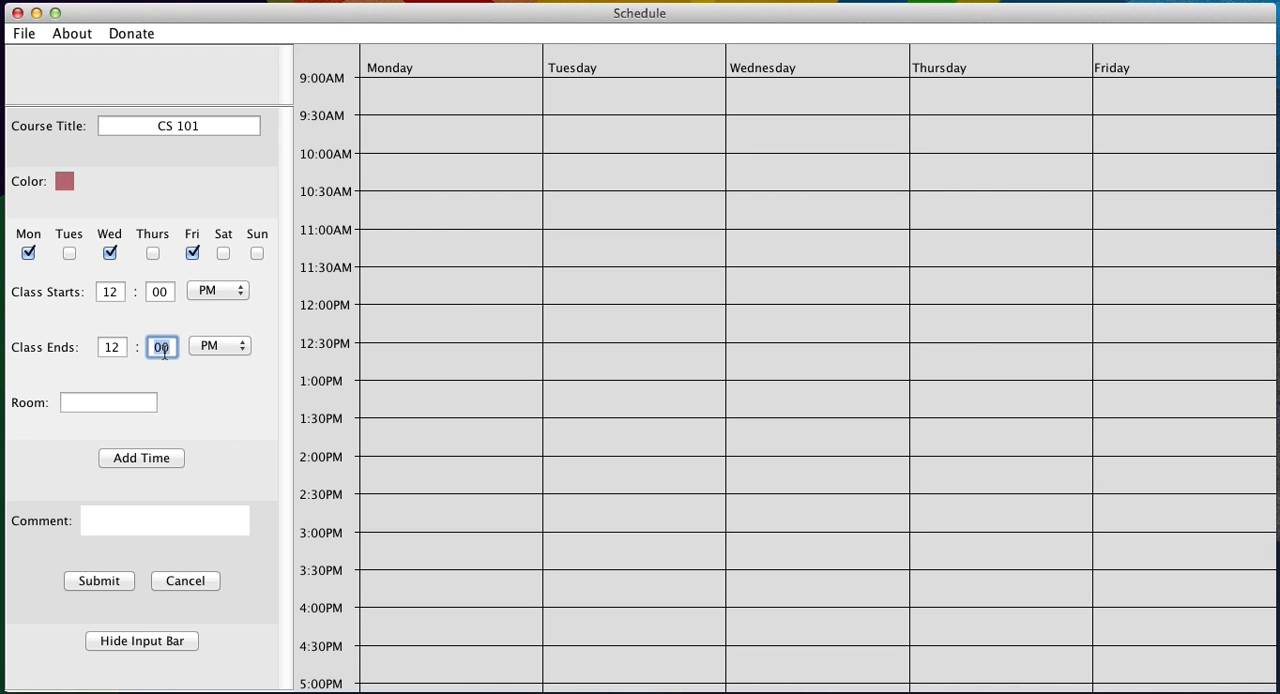
text(50)
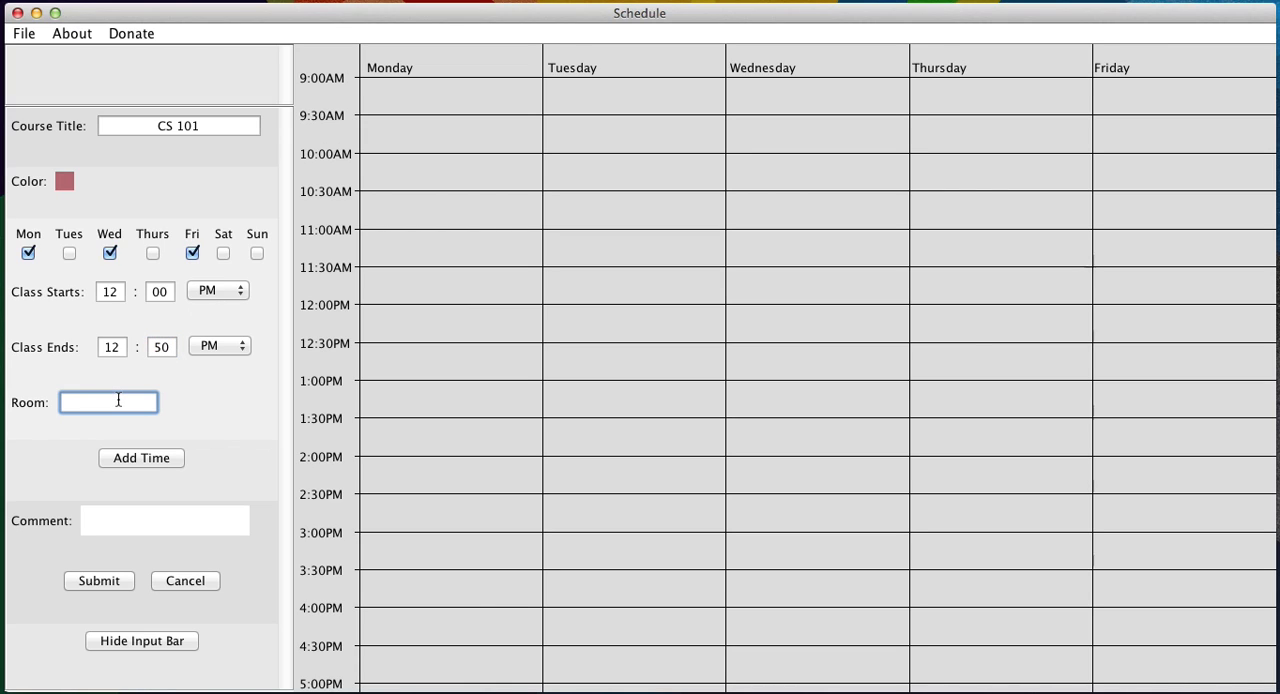
text(212)
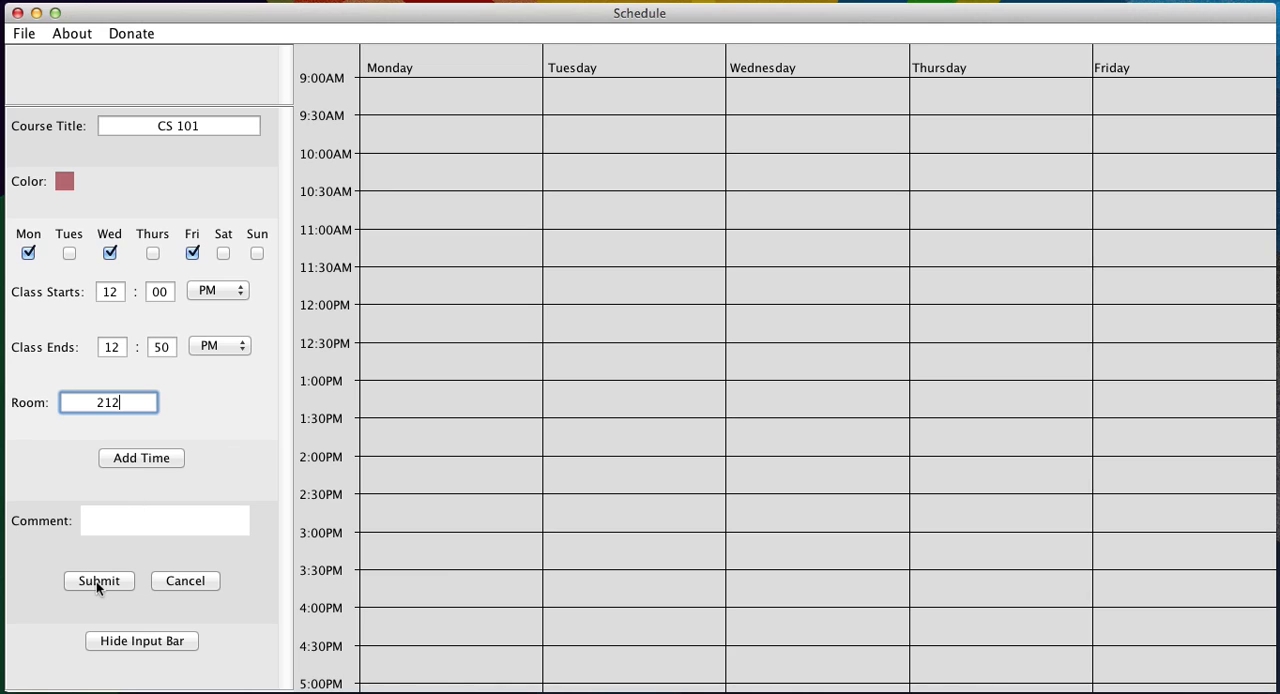
click(98, 580)
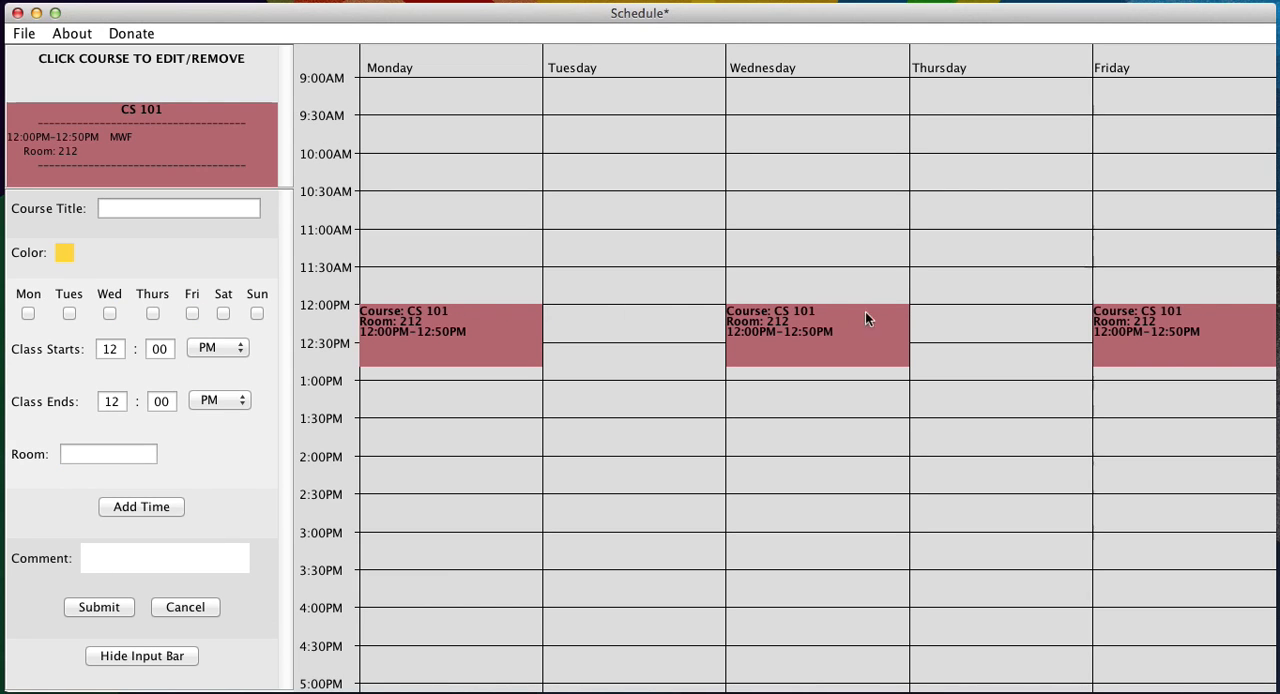
mouse_move(1144, 354)
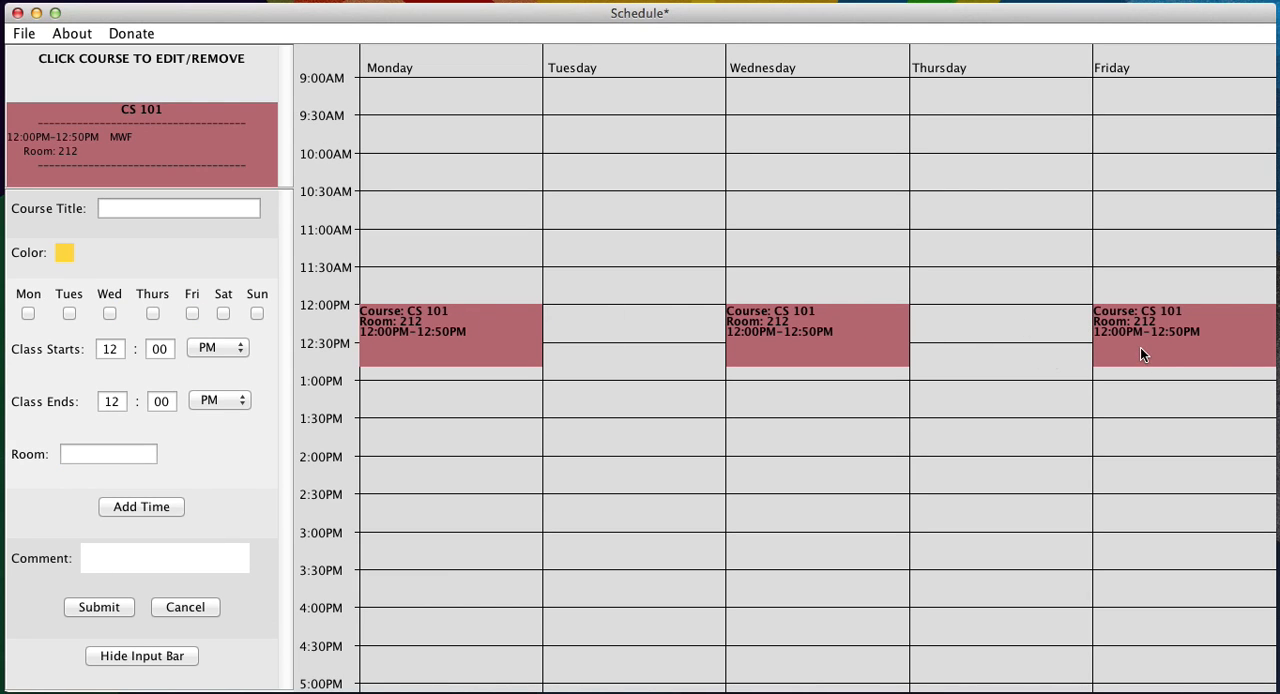
mouse_move(938, 342)
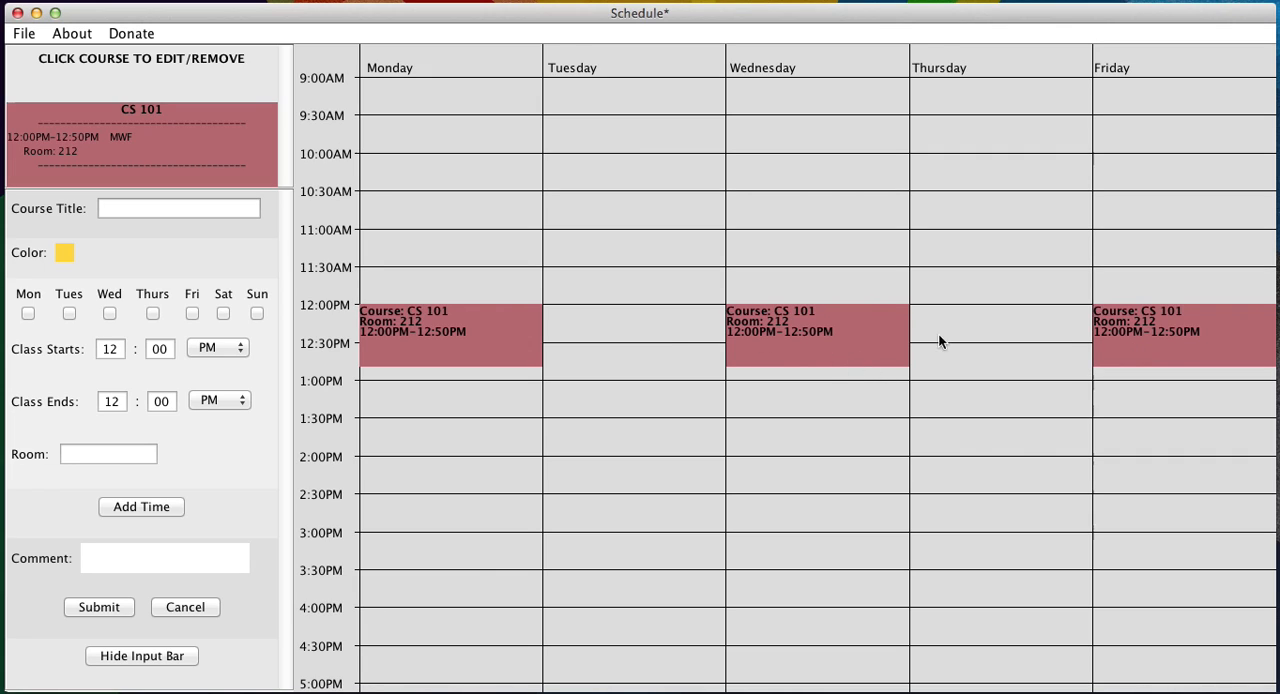
mouse_move(752, 352)
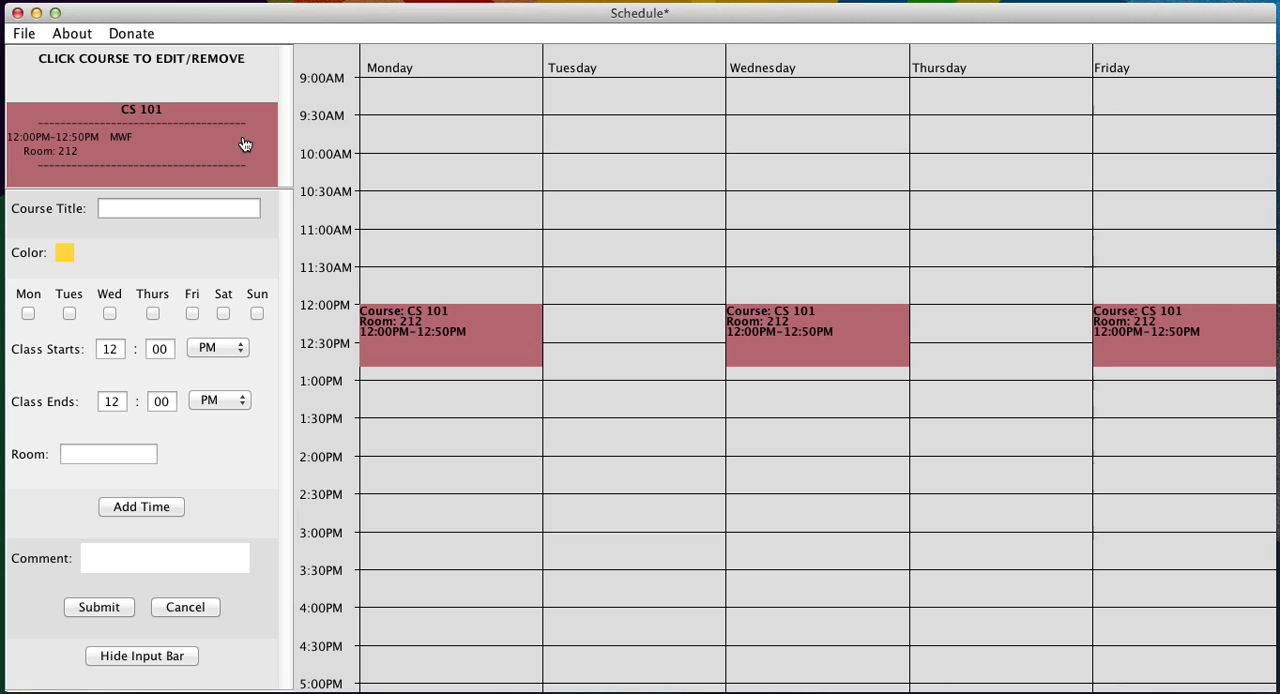
Load CS 101 for editing and bring up its colour palette.
click(140, 144)
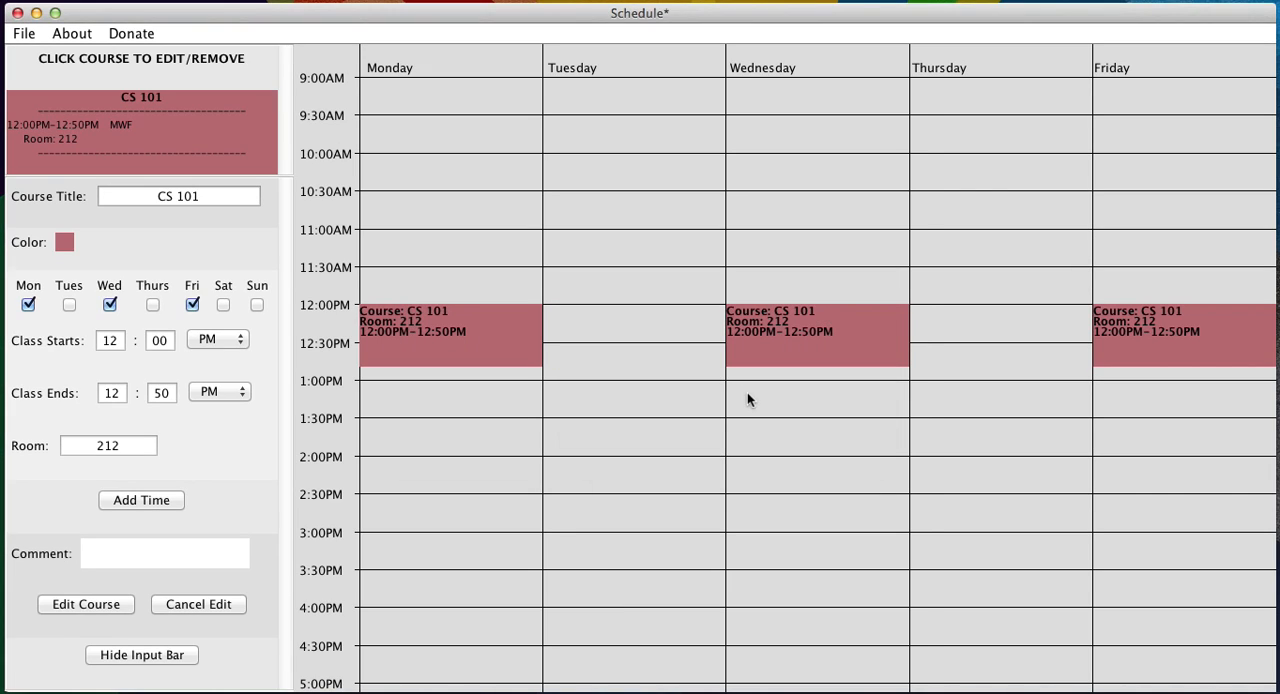
click(64, 242)
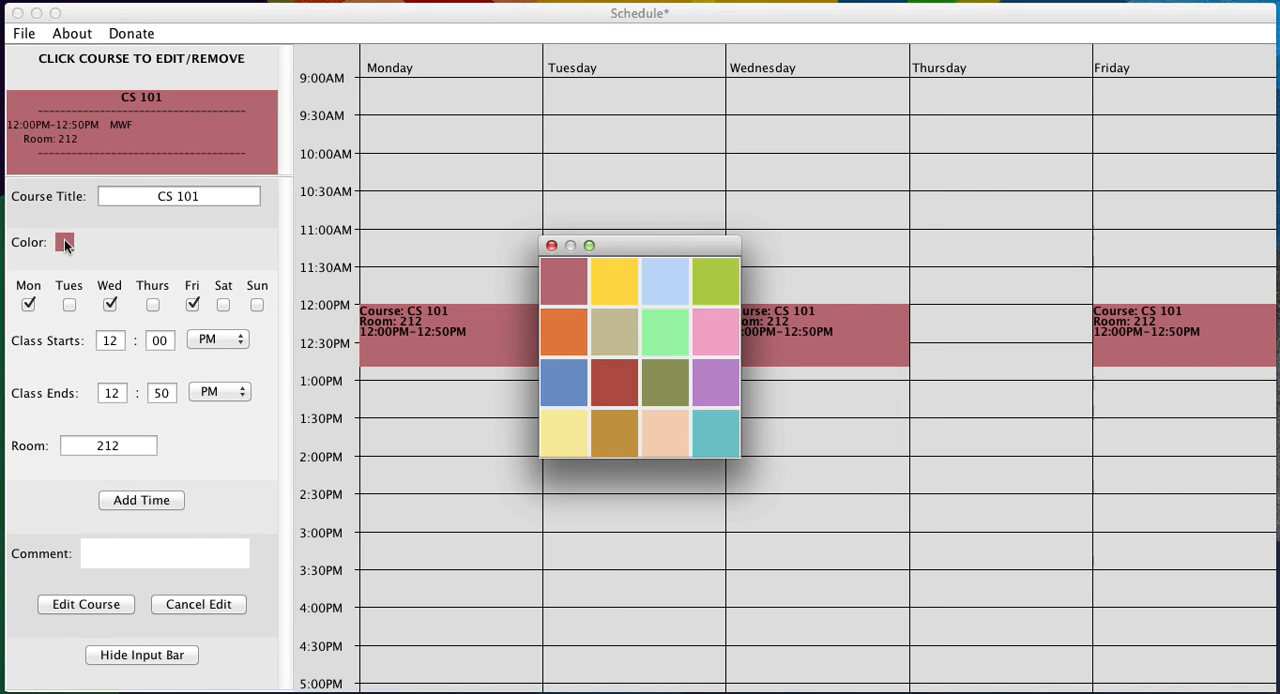
mouse_move(664, 332)
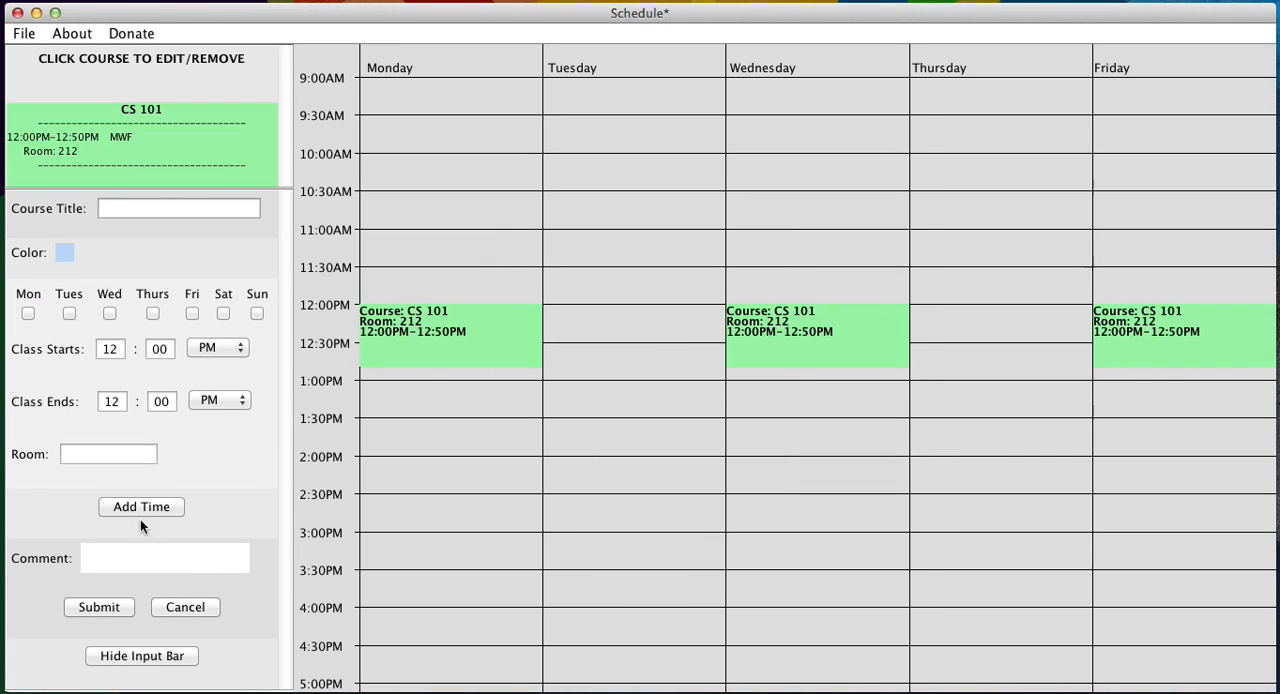
mouse_move(532, 312)
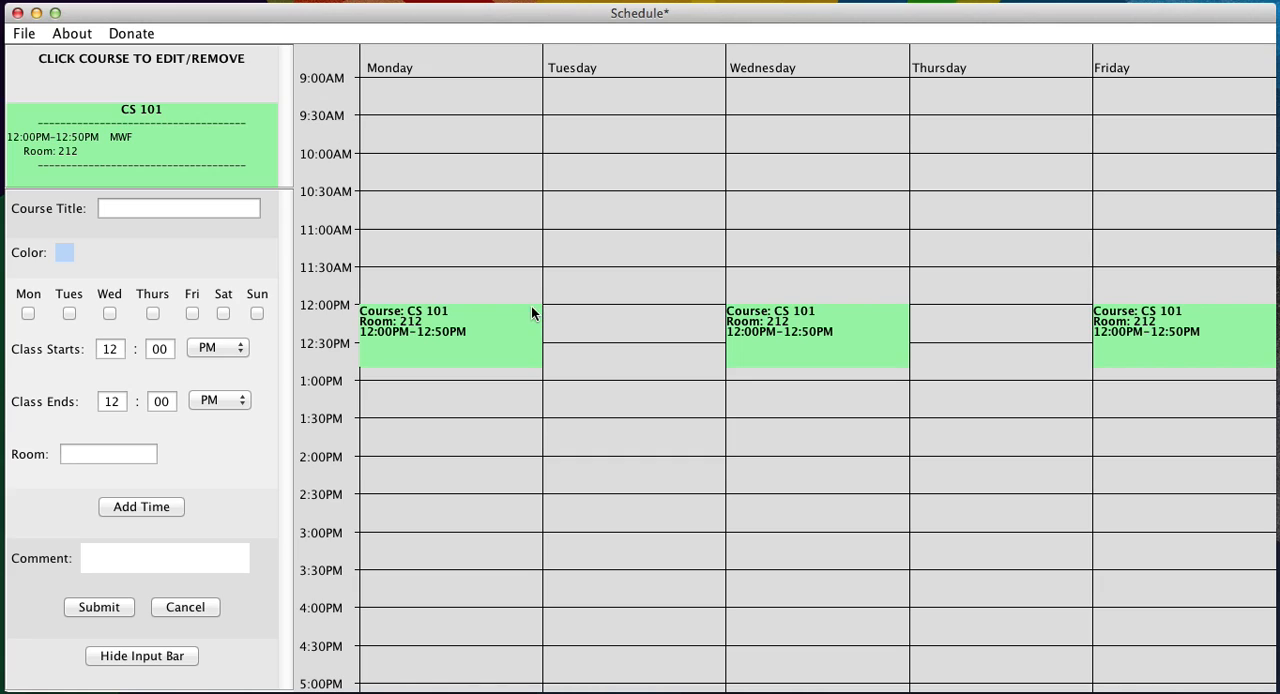
mouse_move(220, 168)
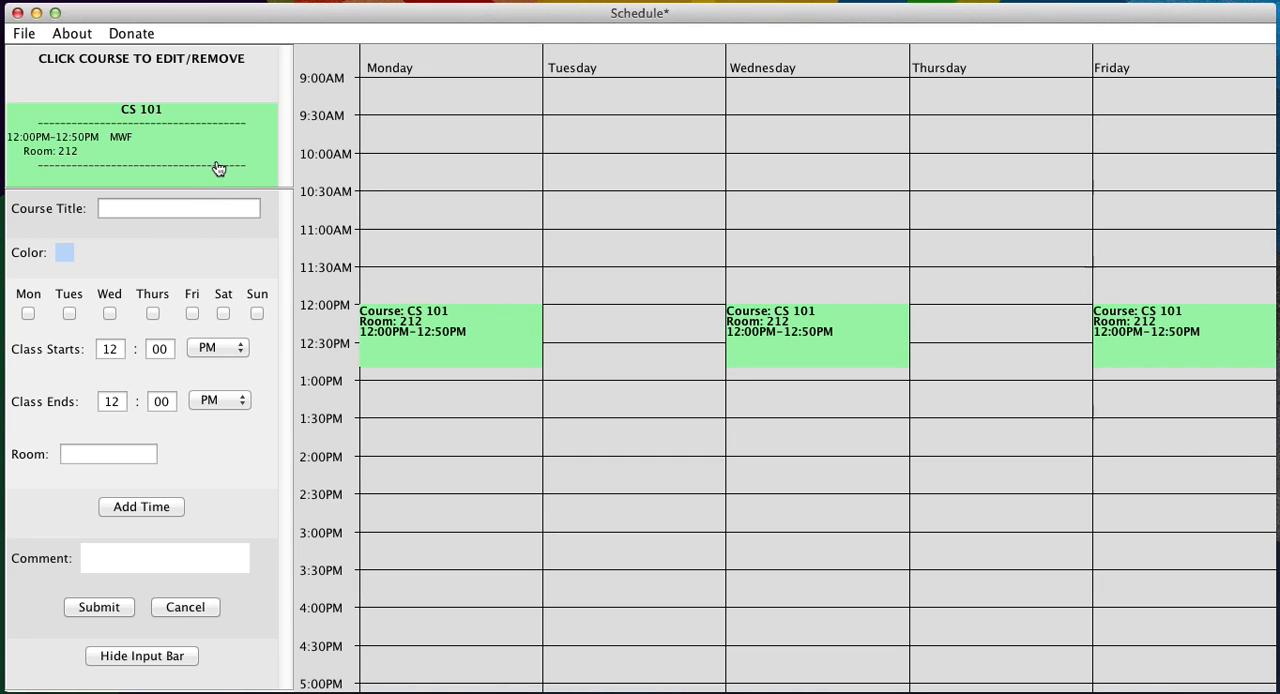
mouse_move(464, 322)
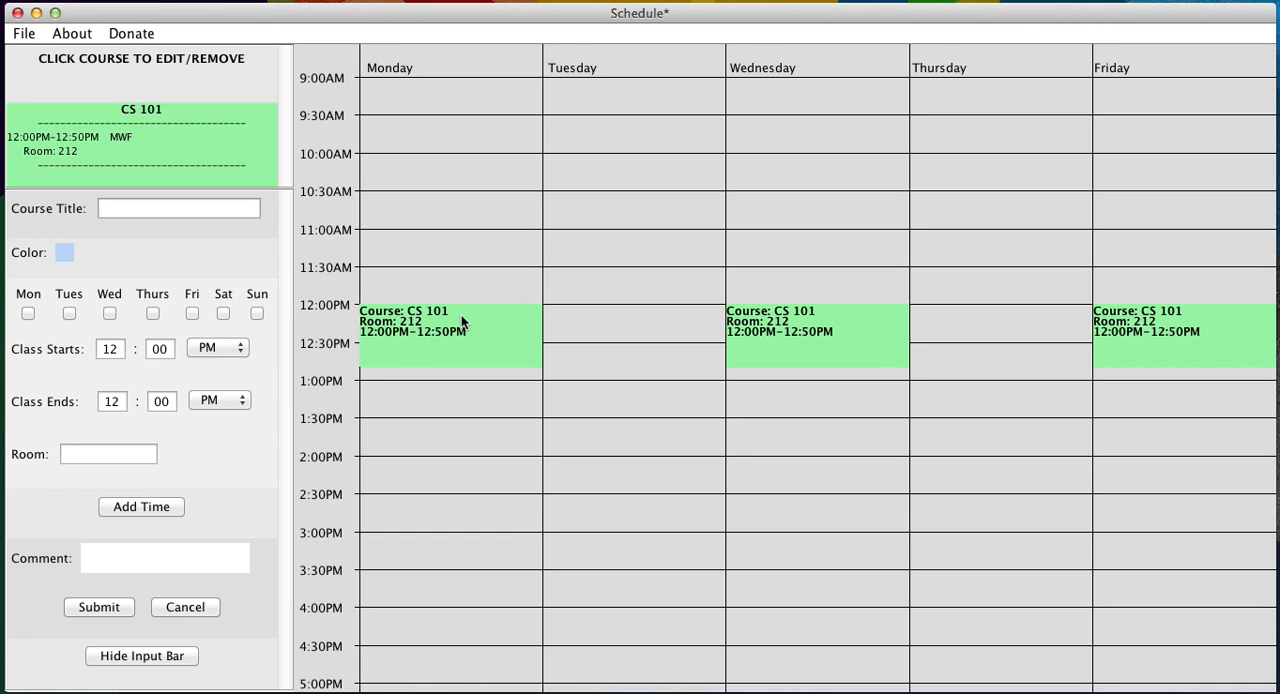
mouse_move(438, 320)
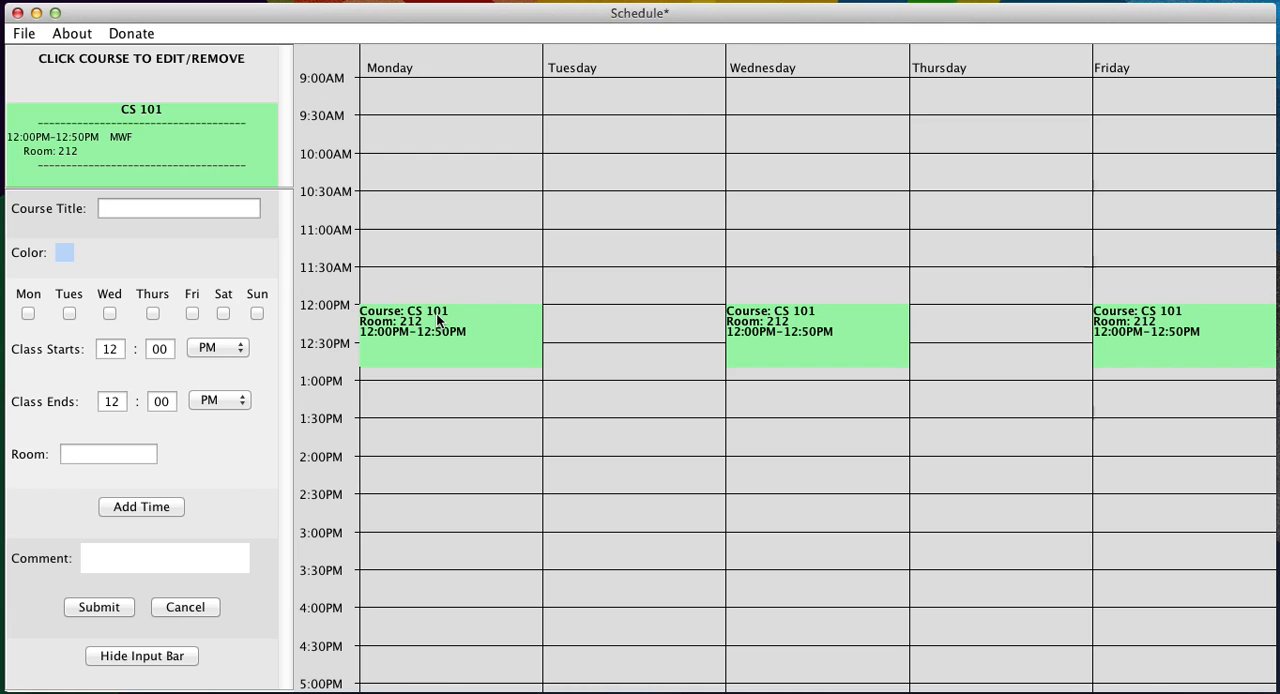
mouse_move(508, 344)
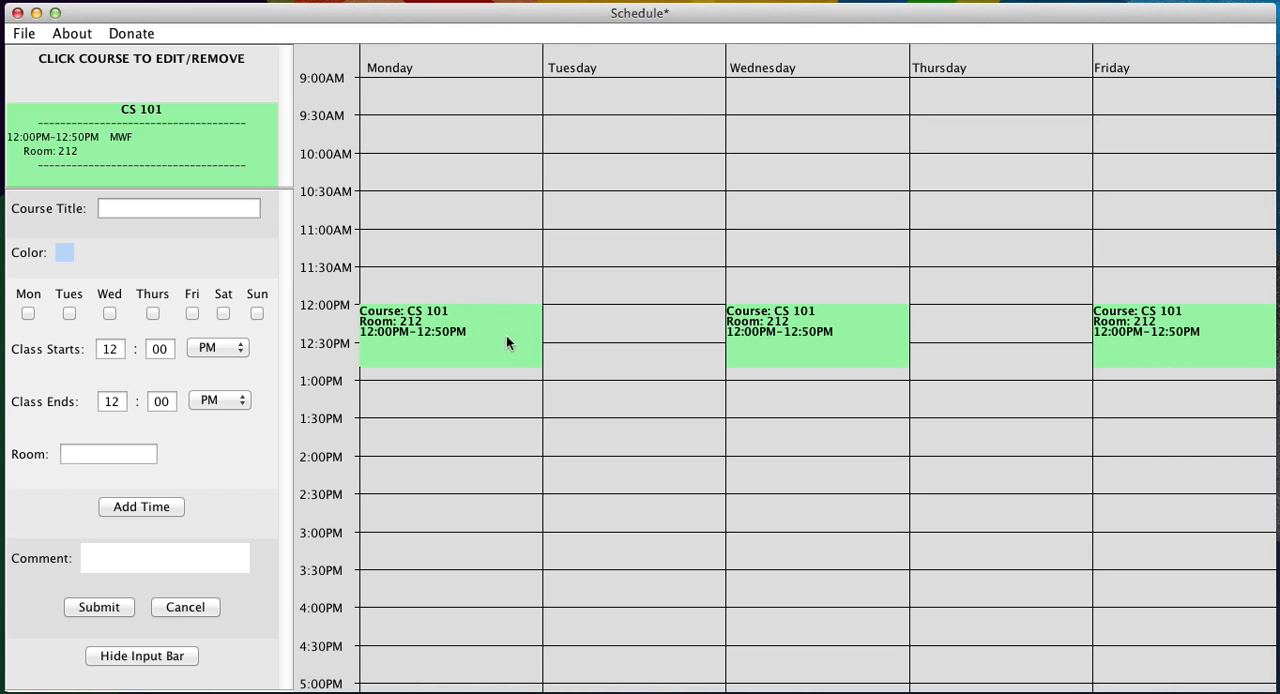
mouse_move(490, 430)
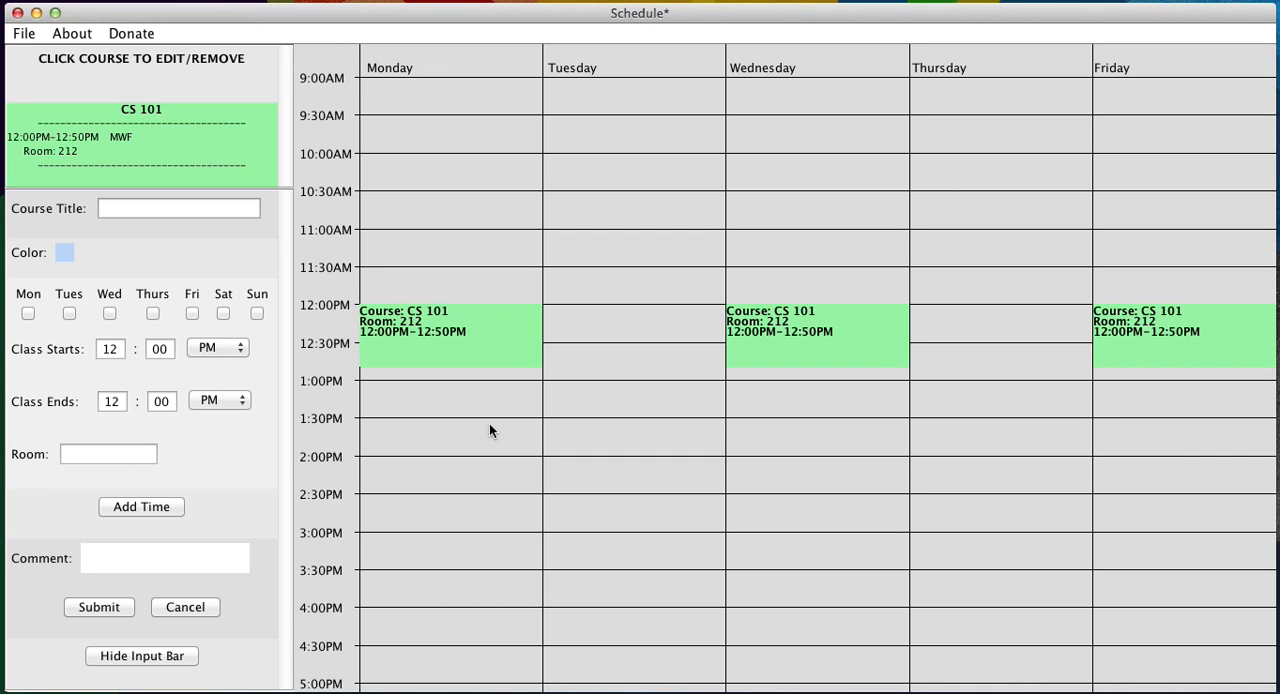
mouse_move(252, 164)
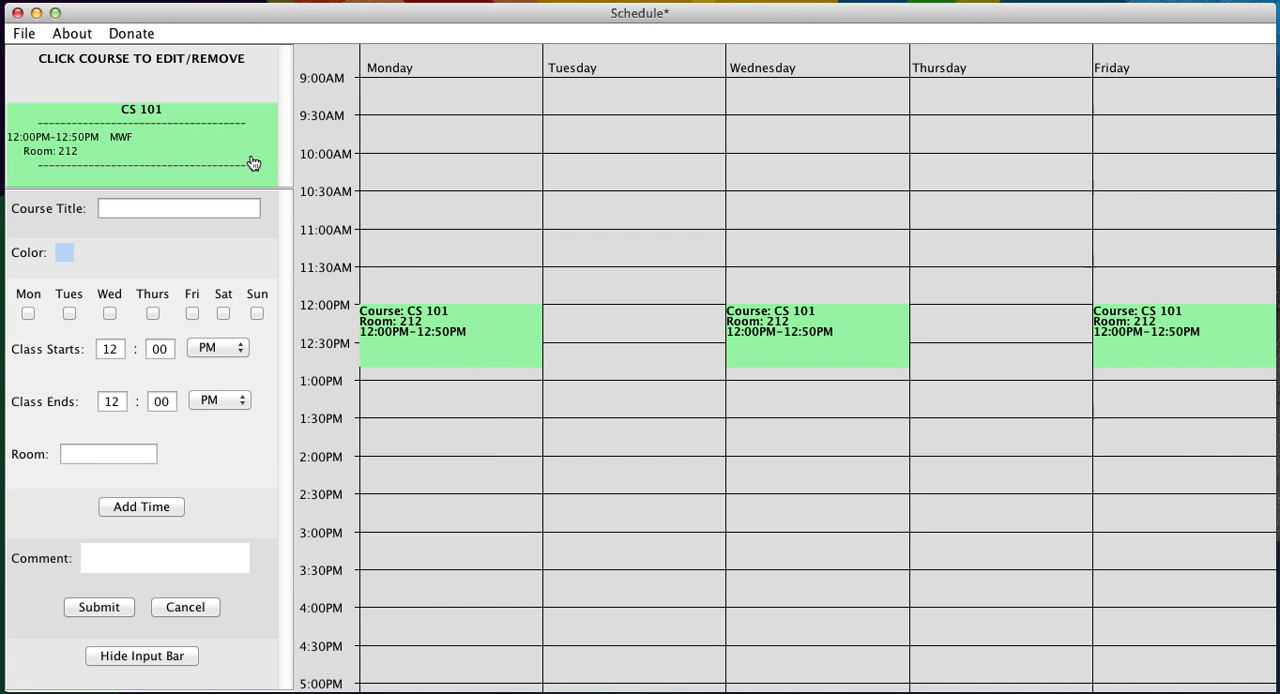
Add a second CS 101 meeting on Friday 4:00–5:00 PM in room LAB 247.
click(140, 144)
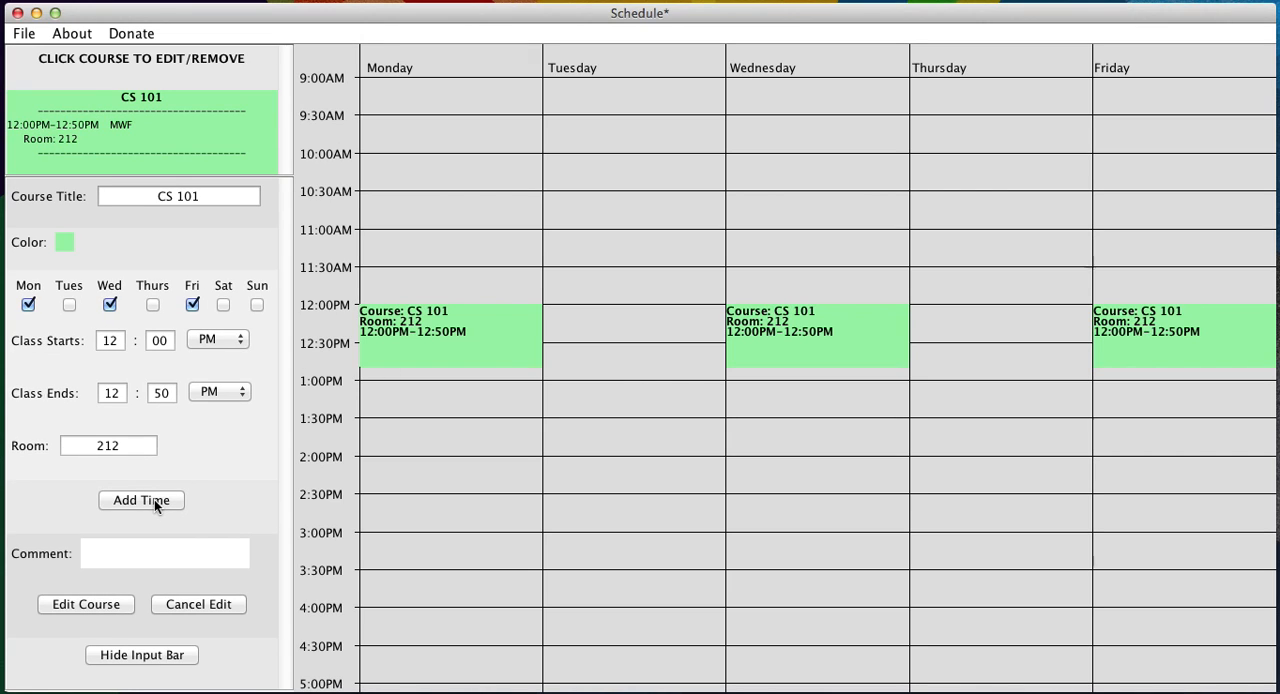
click(140, 500)
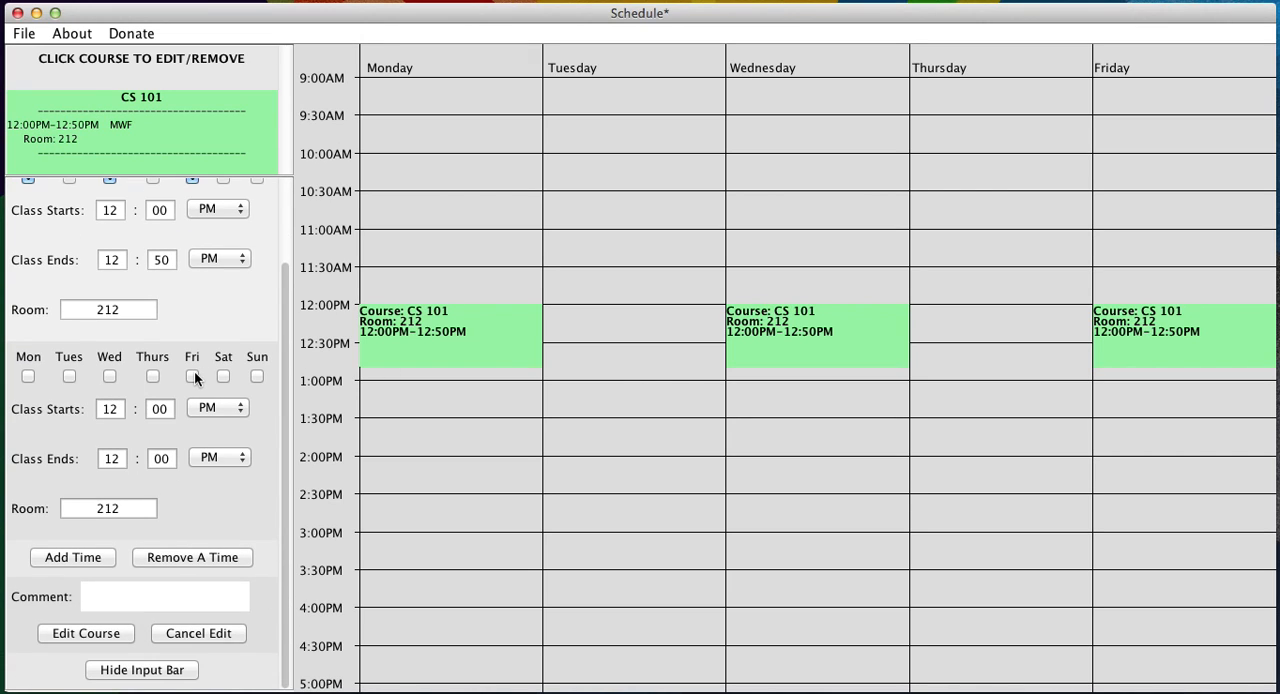
click(192, 376)
text(5)
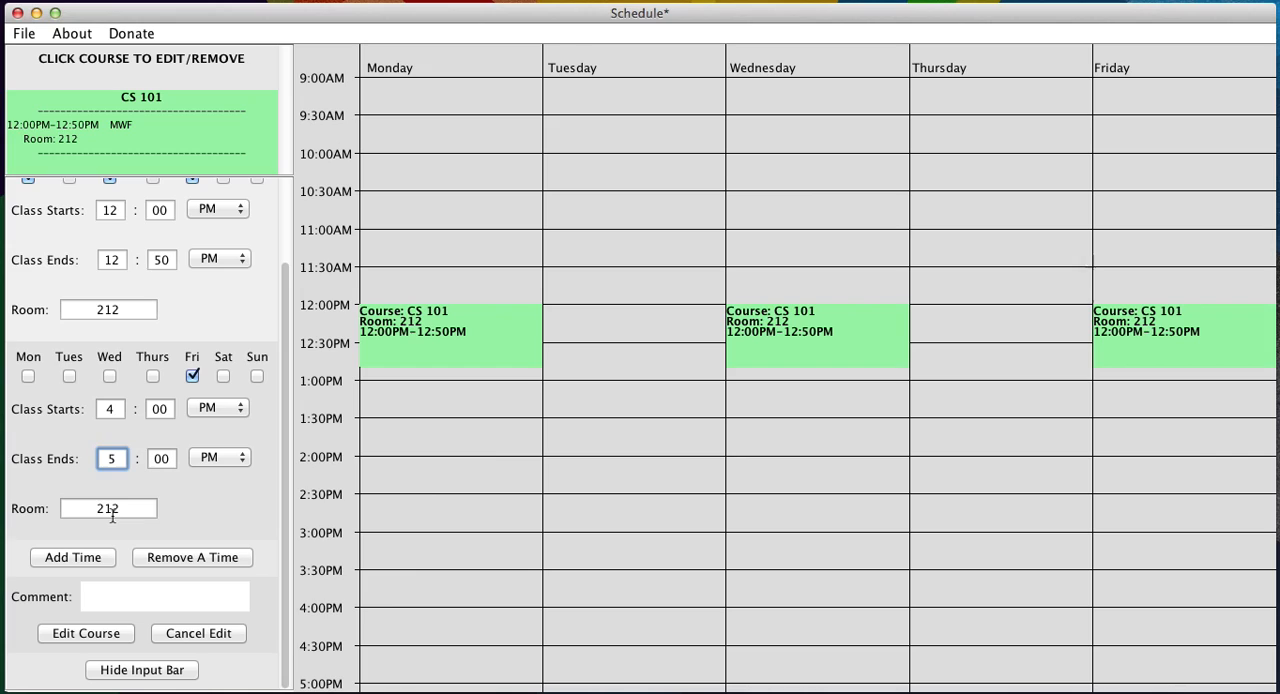
text(LAB 2)
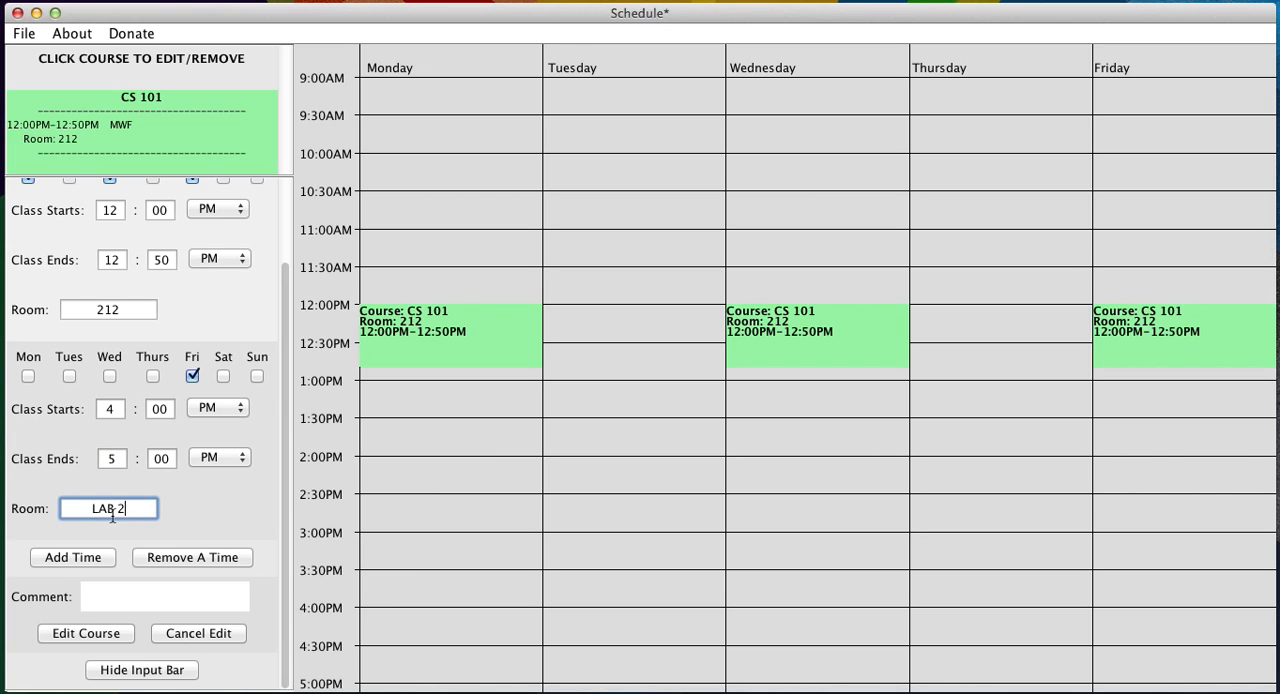
text(4)
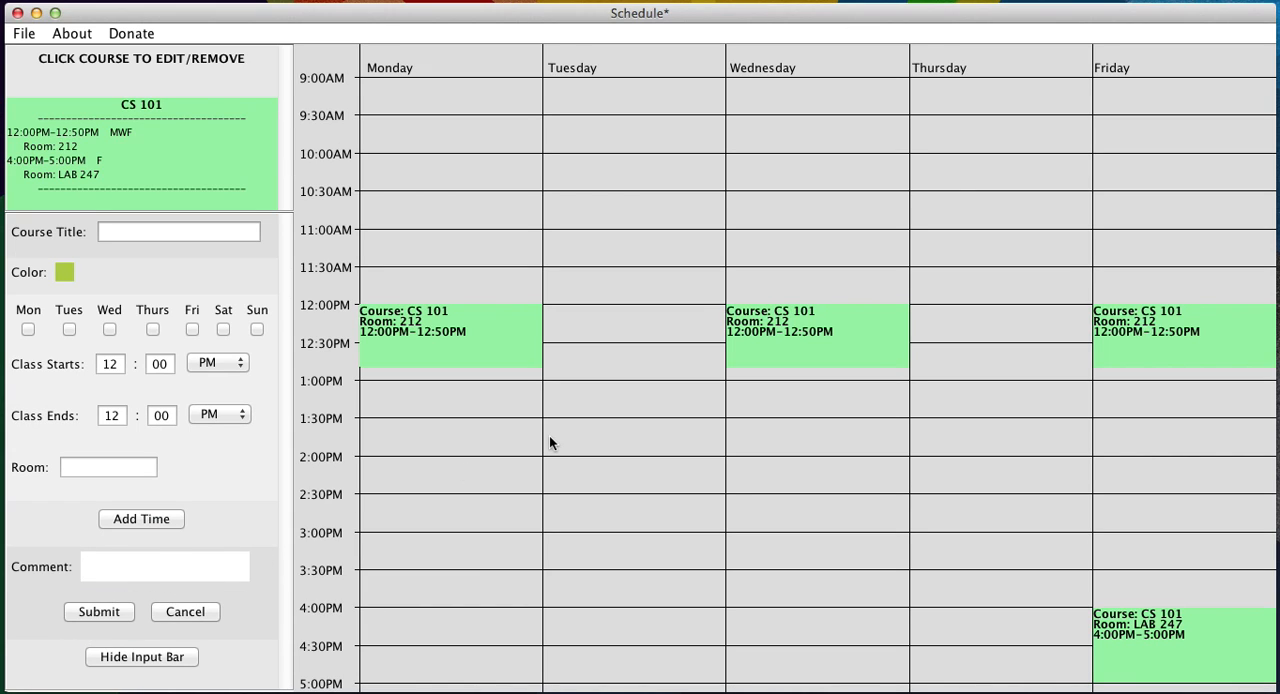
mouse_move(1220, 640)
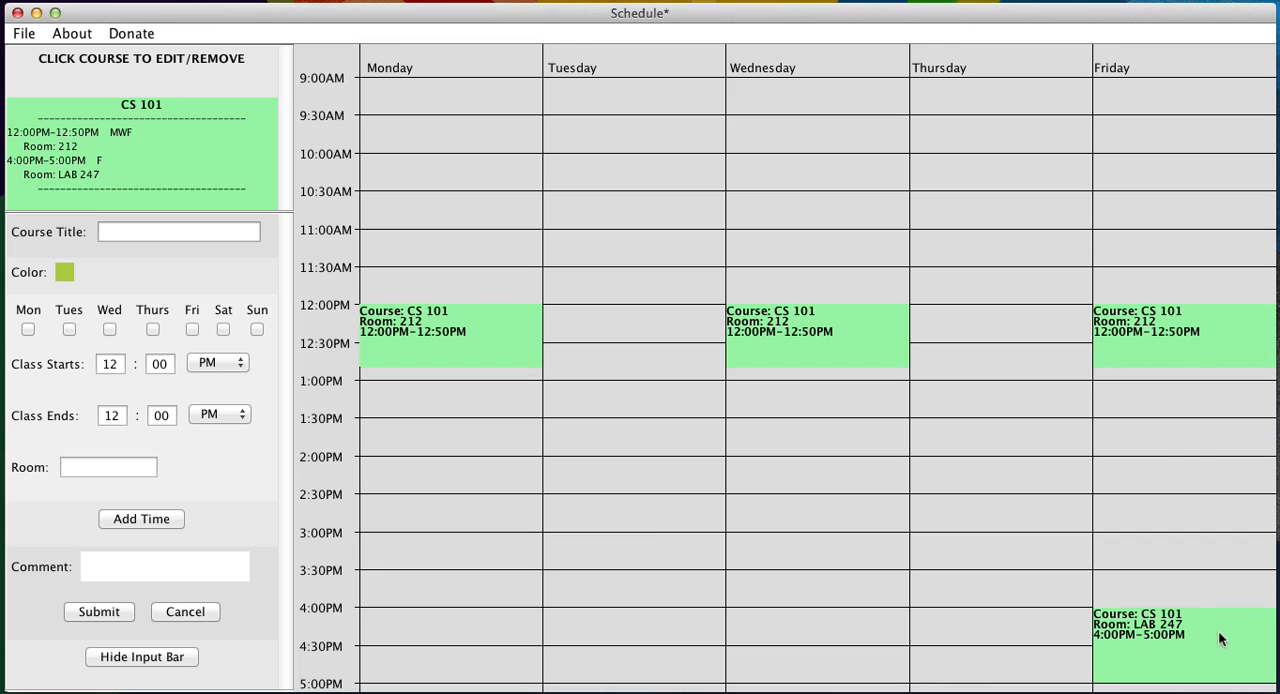
mouse_move(584, 392)
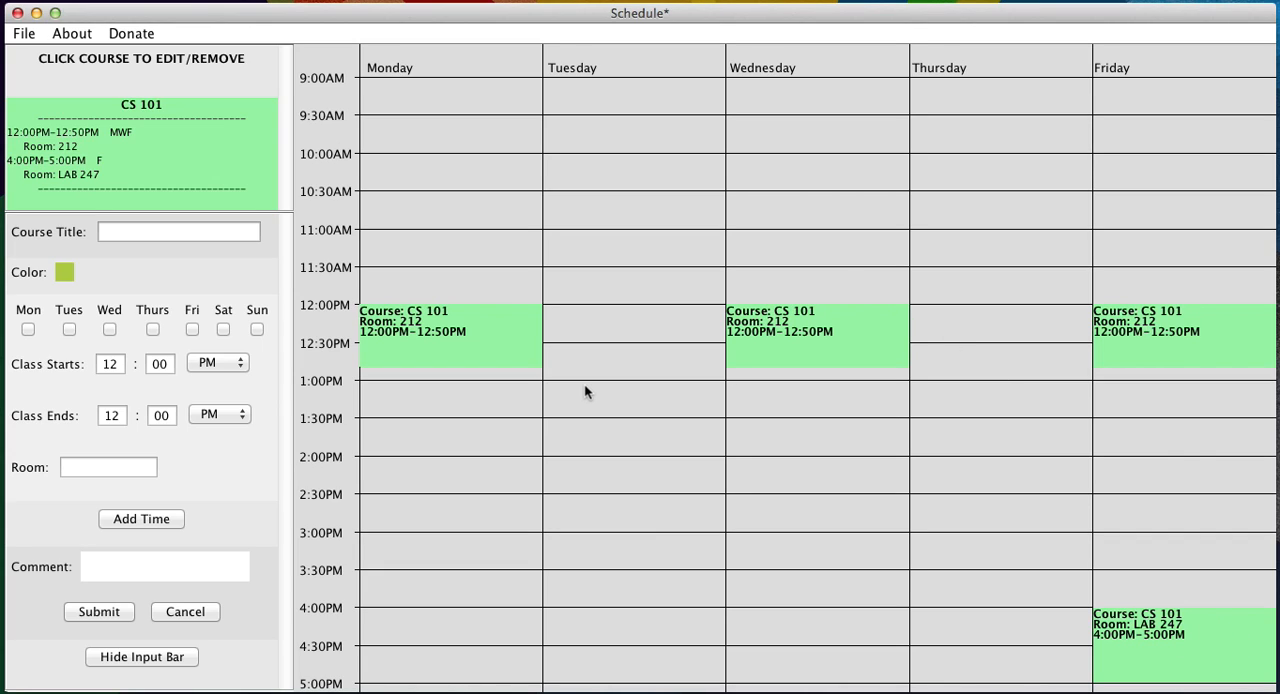
mouse_move(668, 24)
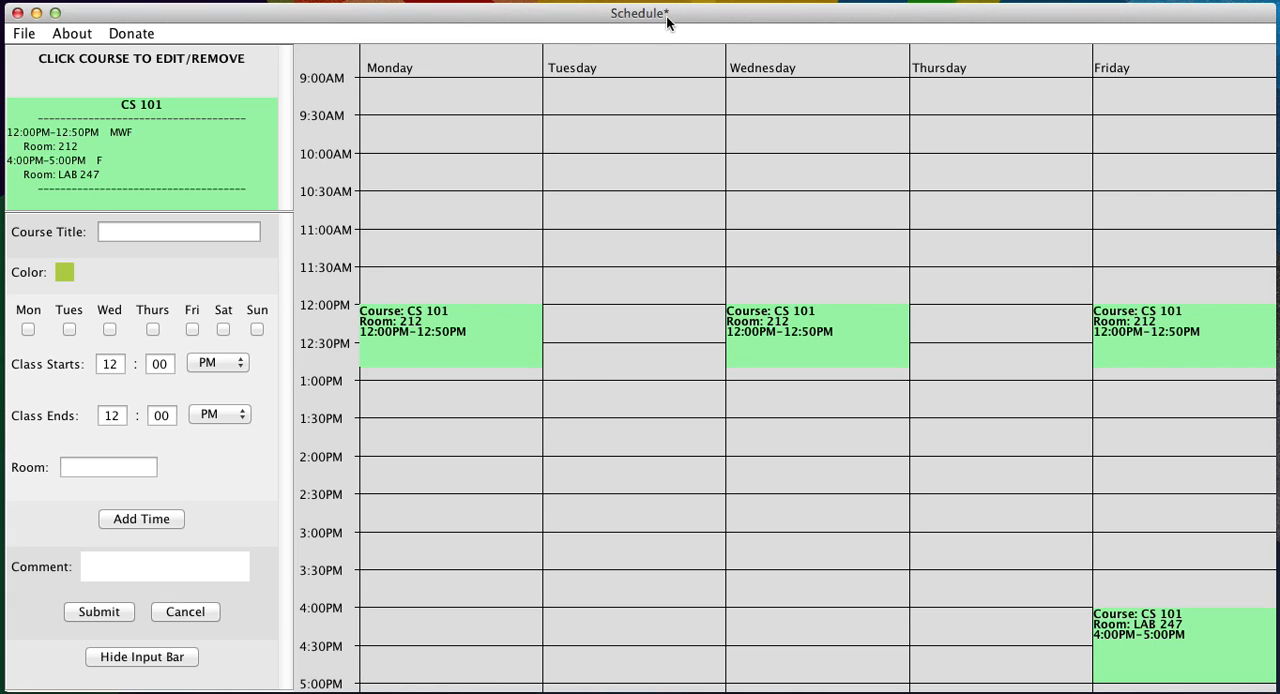
mouse_move(24, 32)
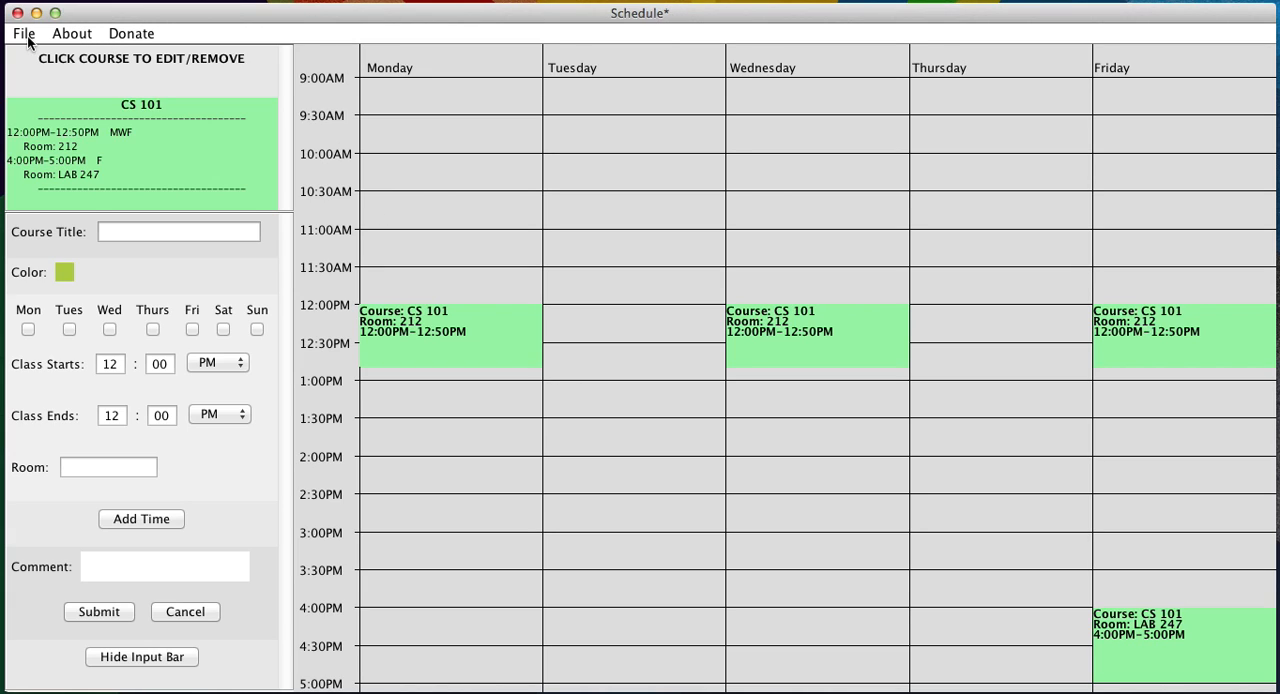
Browse the Open dialog folders to load the saved schedule example.fura.
click(22, 32)
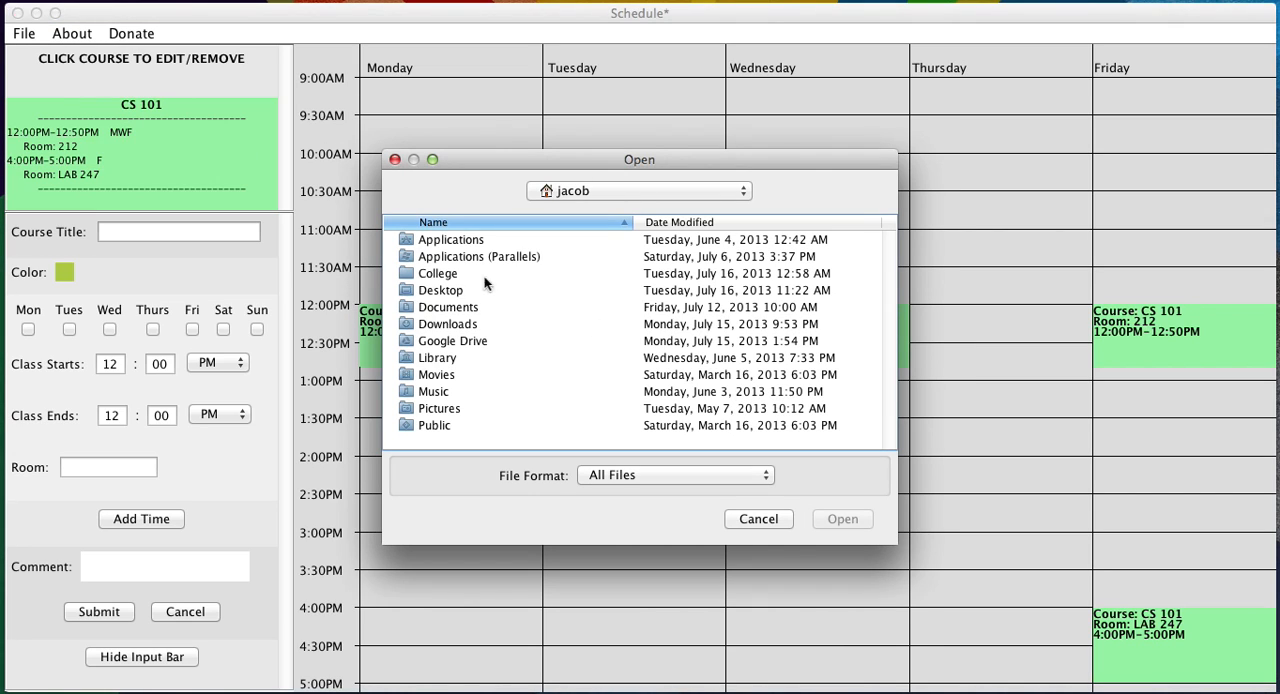
double_click(440, 290)
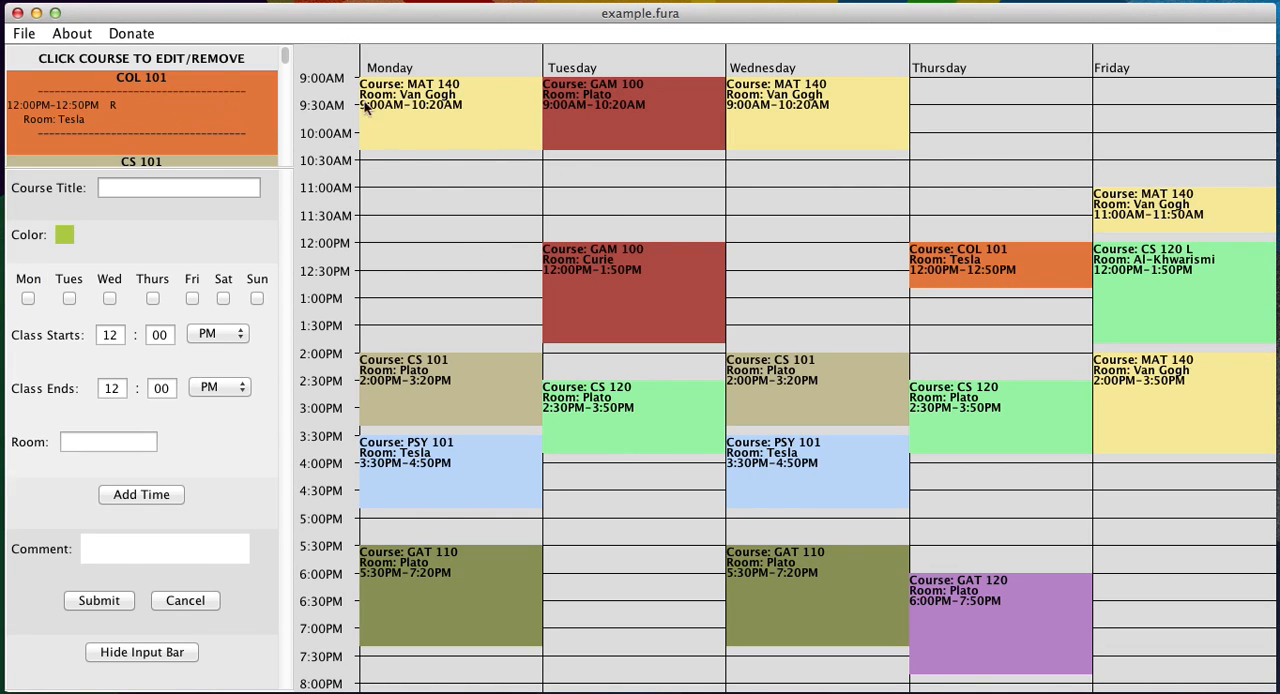
mouse_move(170, 100)
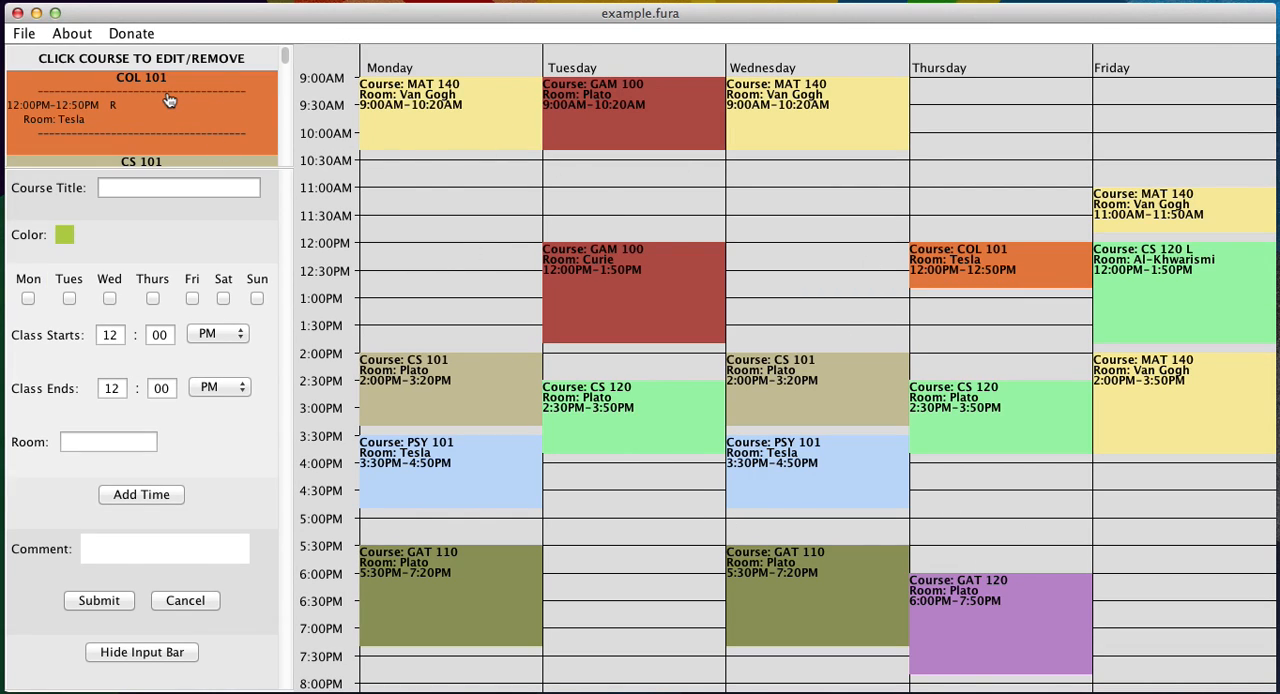
mouse_move(140, 652)
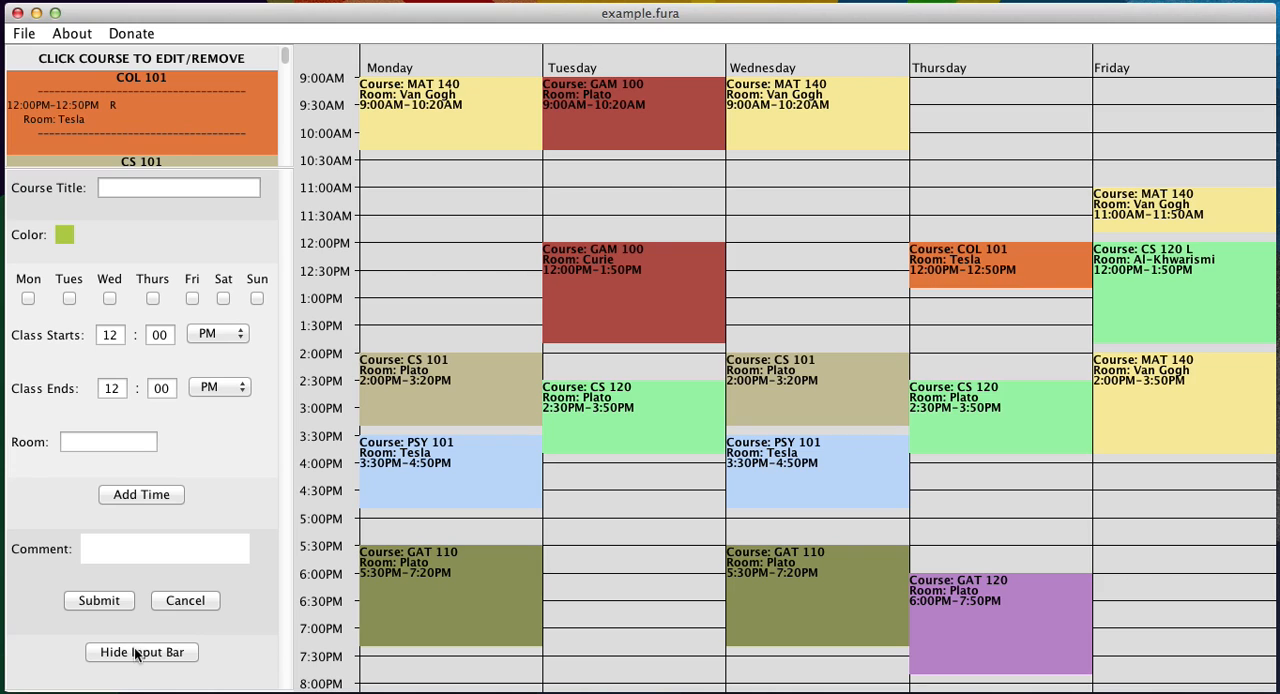
Hide the input bar to view all courses, then print the calendar to a PDF in Preview.
click(140, 652)
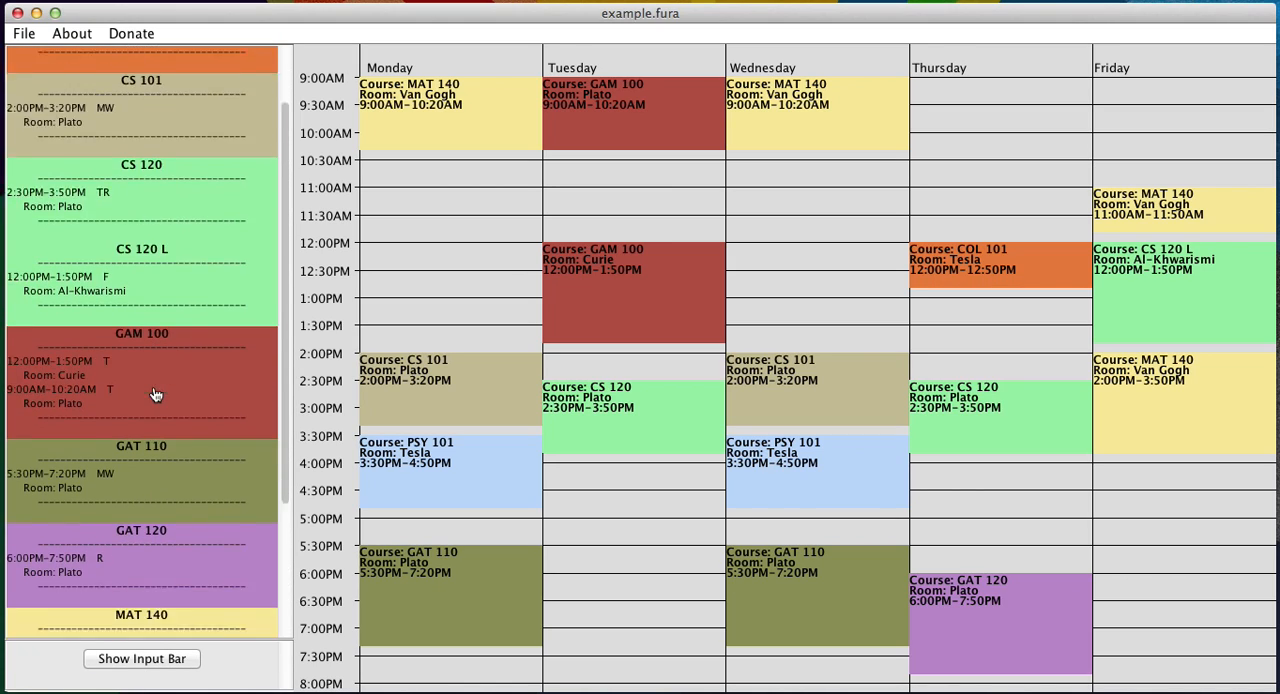
scroll(down, 3)
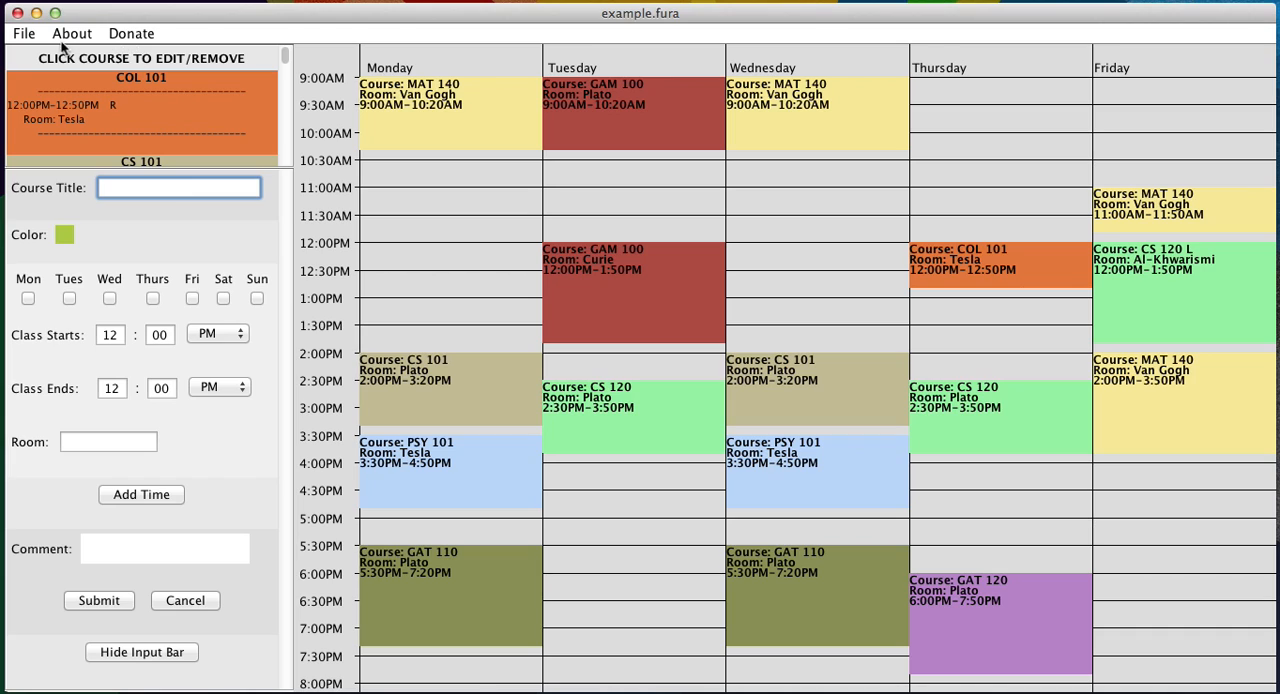
mouse_move(380, 198)
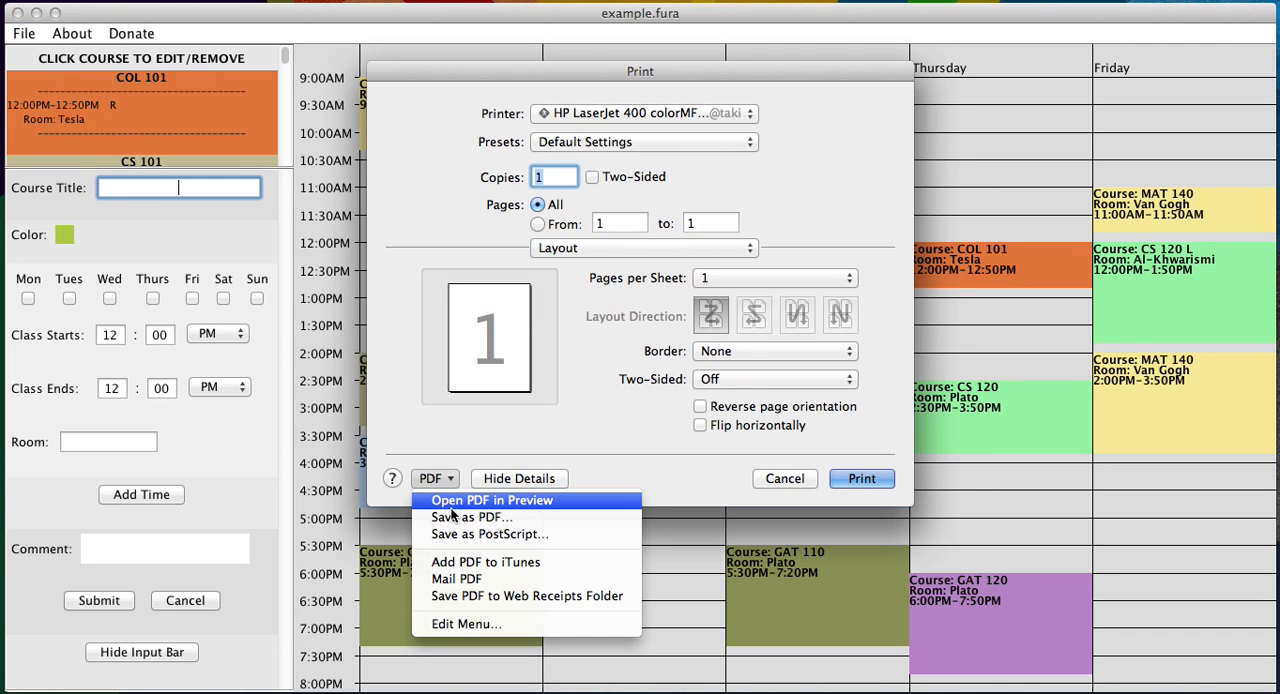
click(784, 478)
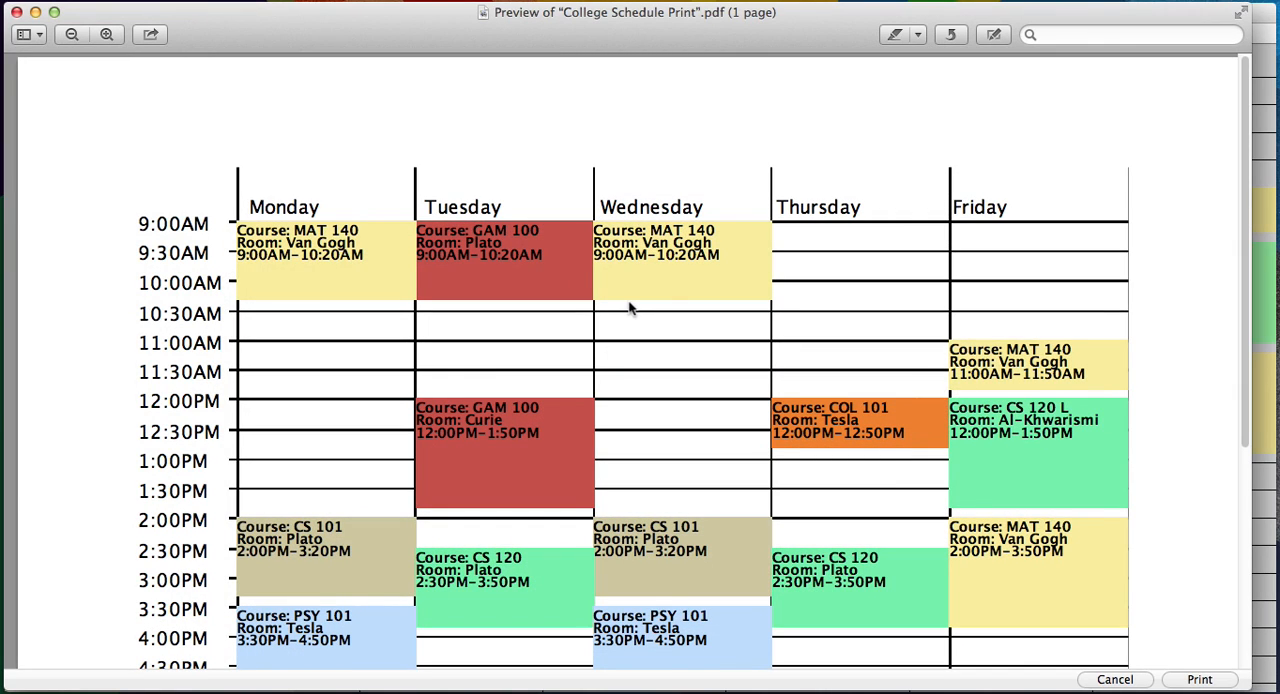
Scroll the calendar PDF down to 8:00 PM, then bring Schedule back to the front.
scroll(down, 3)
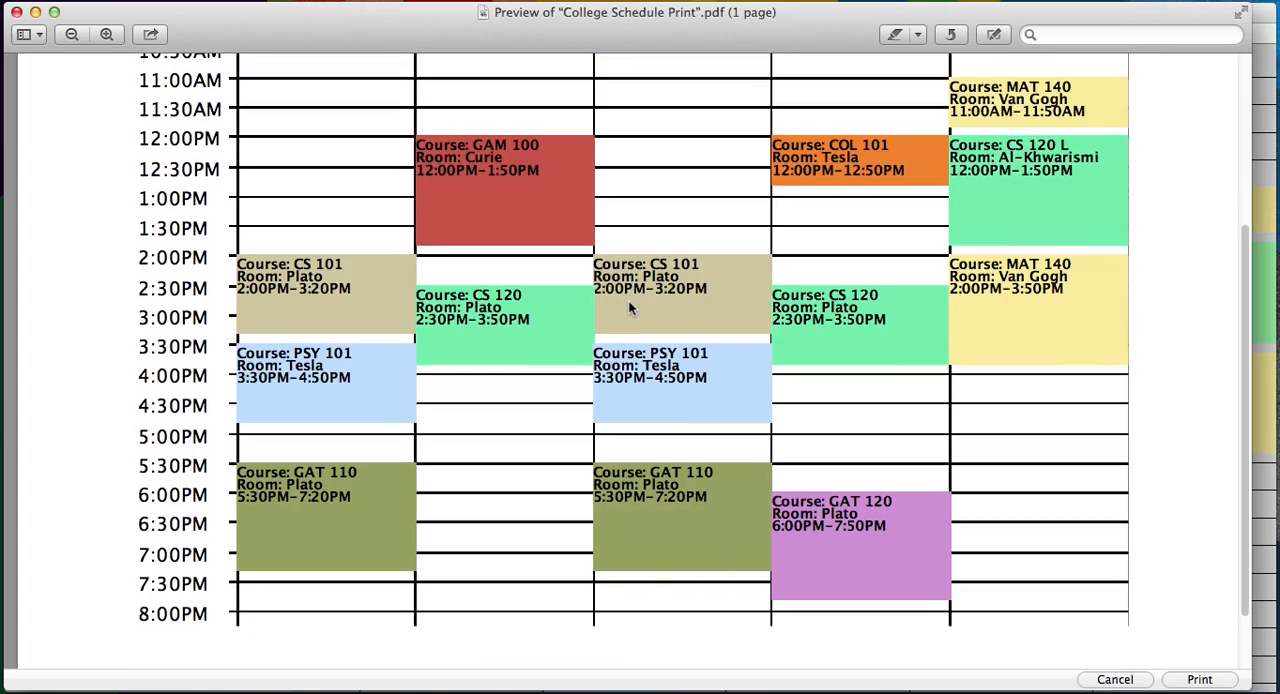
scroll(down, 3)
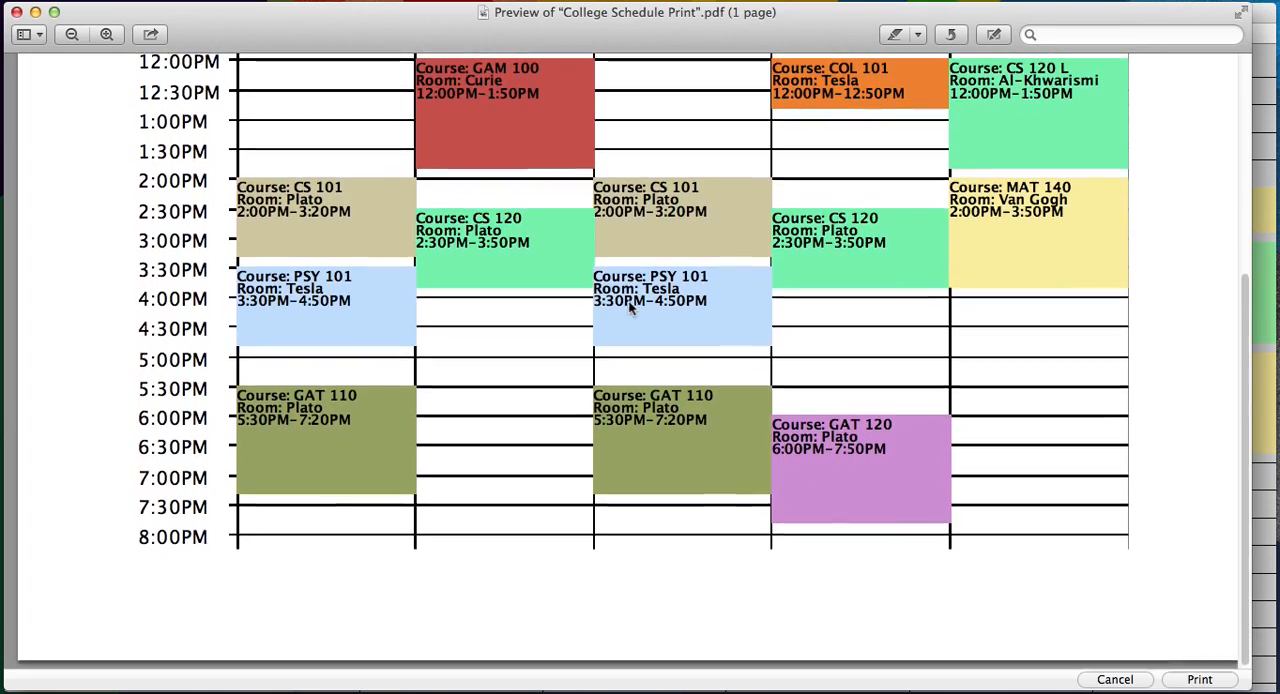
scroll(up, 3)
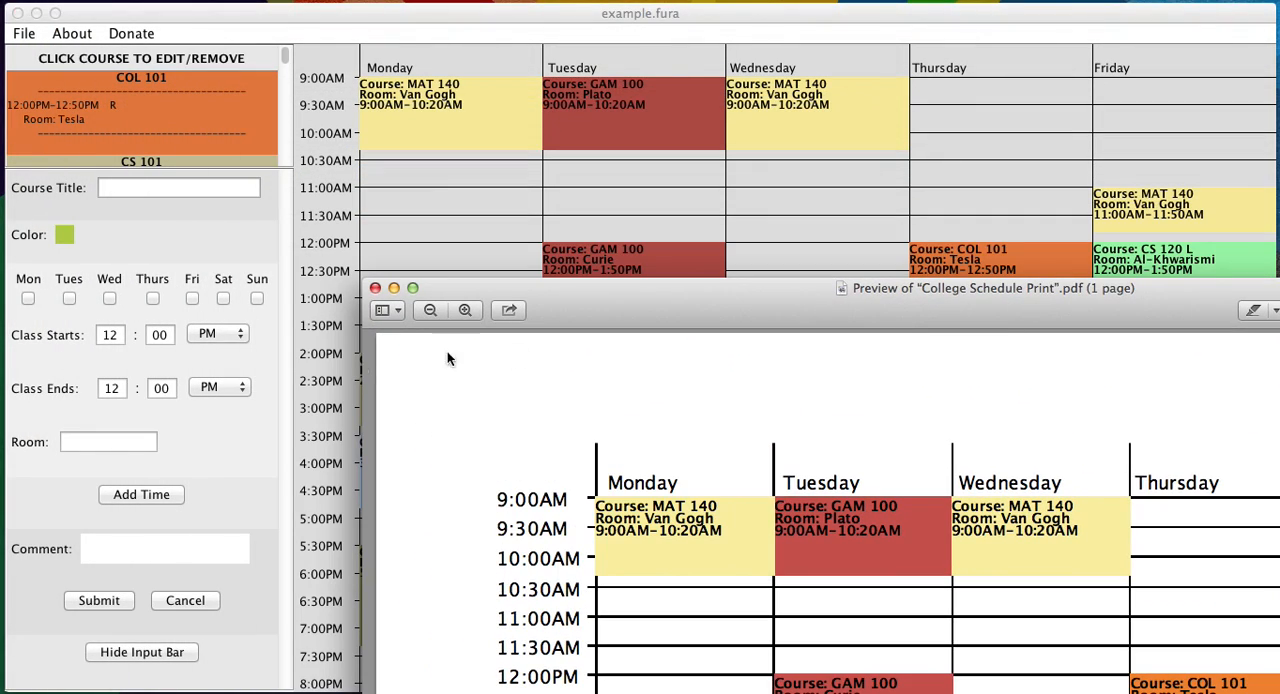
click(376, 288)
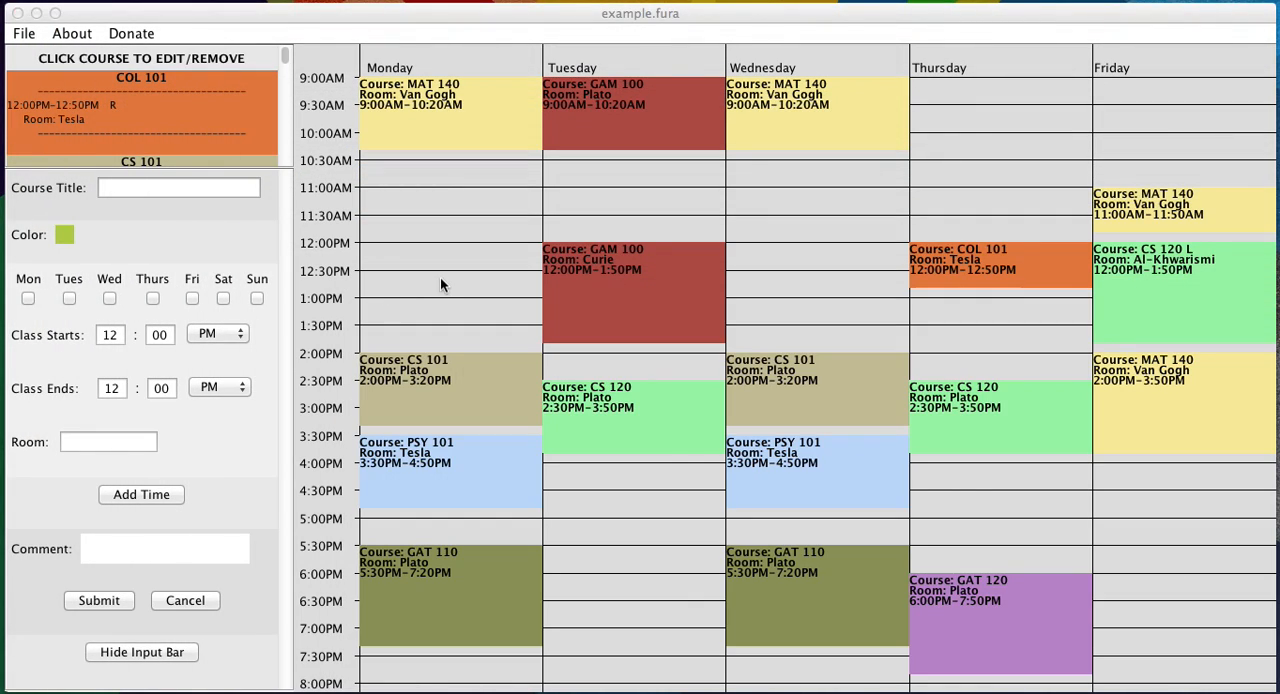